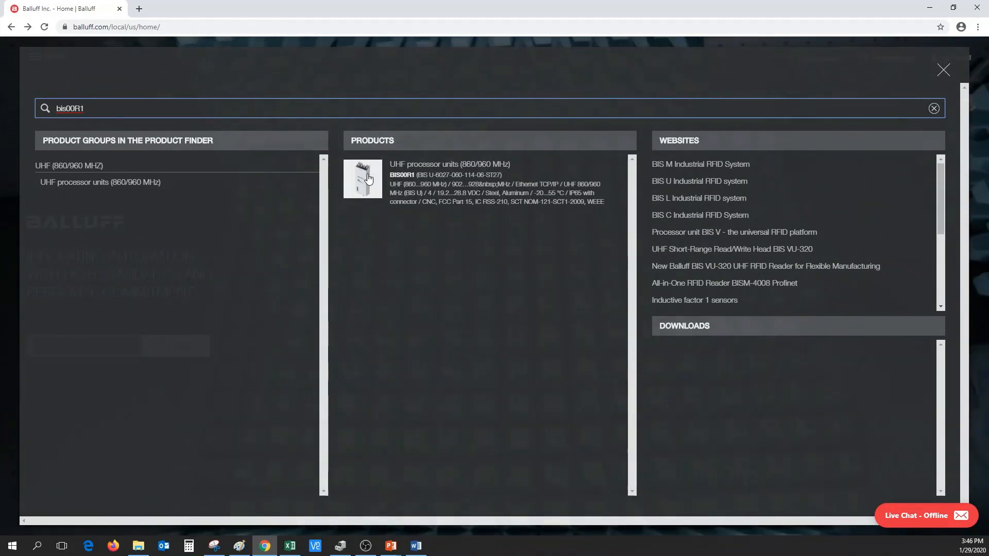
# Step: Reach the BIS00R1 product page's Downloads and get the BIS UHF configuration software
pyautogui.click(942, 69)
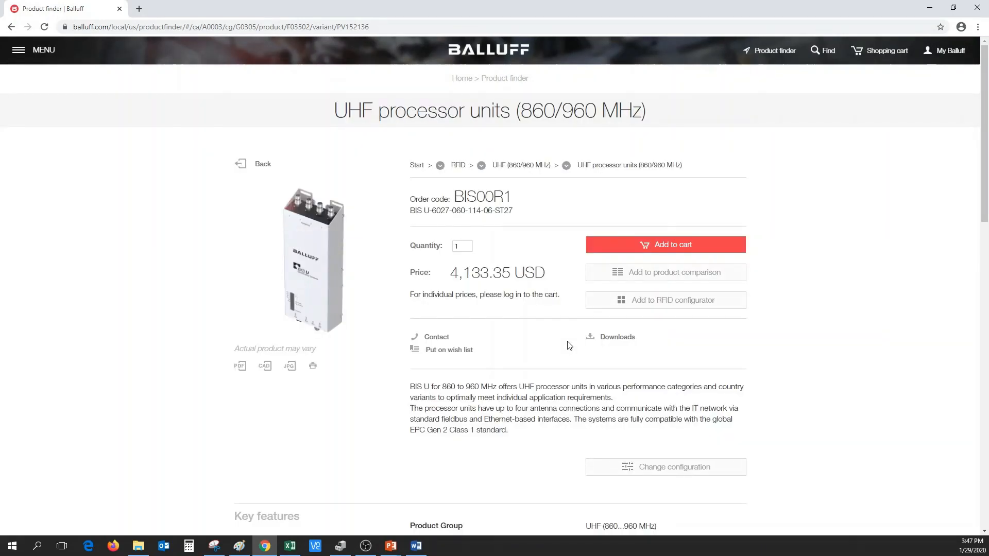
pyautogui.scroll(-3)
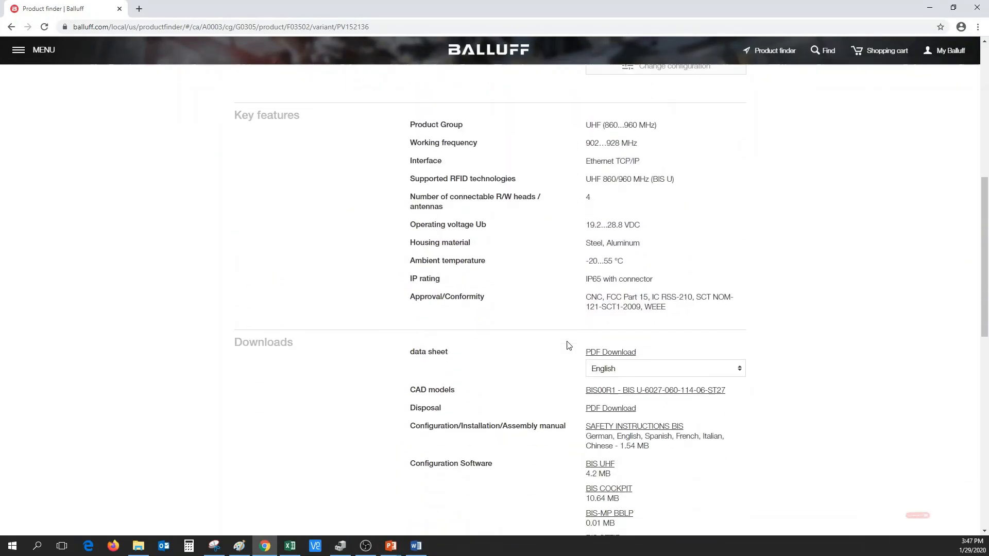
pyautogui.scroll(-3)
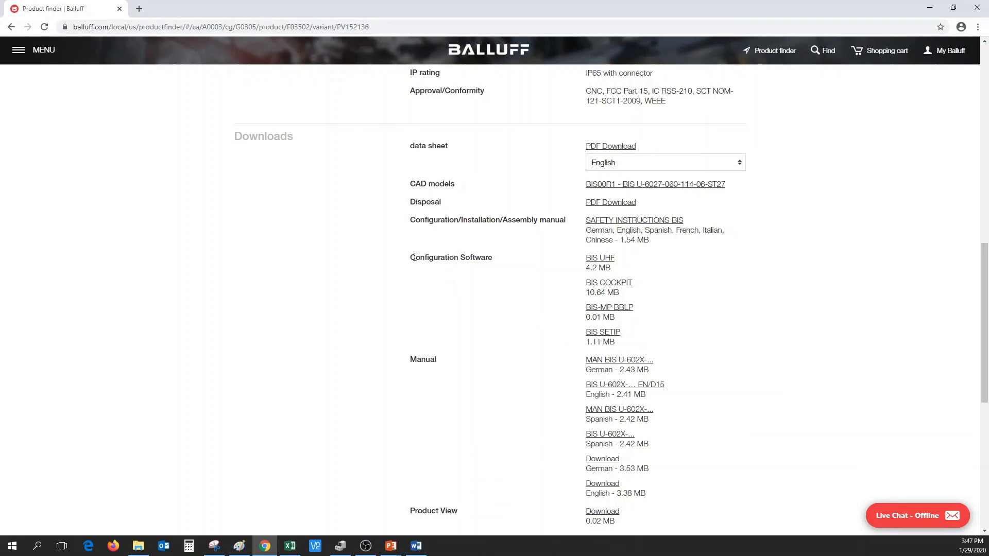
pyautogui.moveTo(411, 257); pyautogui.dragTo(615, 257)
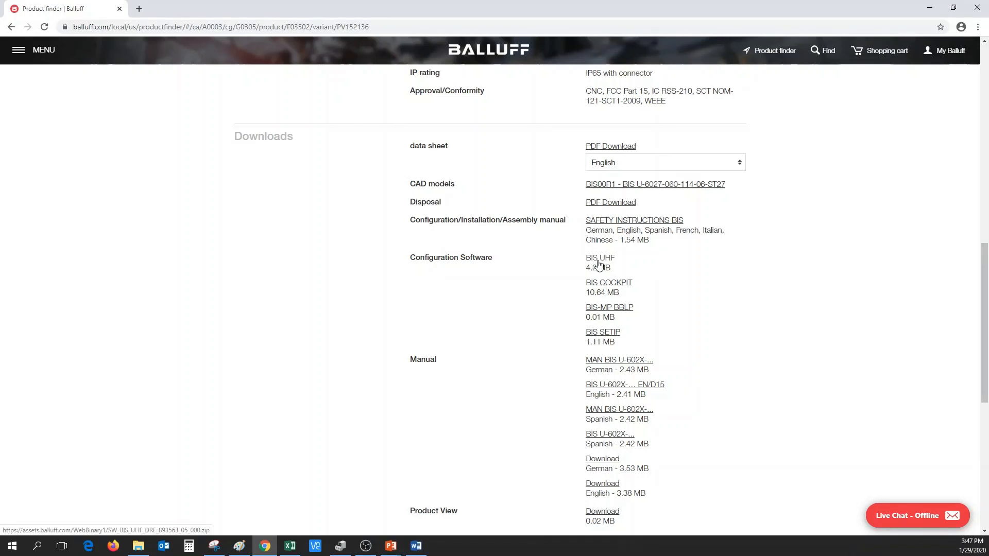
pyautogui.click(599, 258)
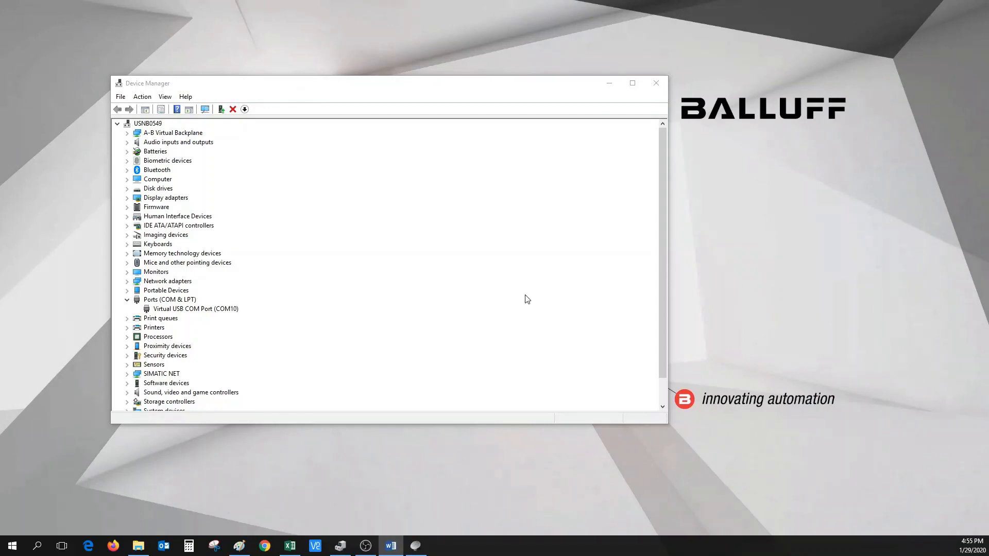
pyautogui.moveTo(534, 311)
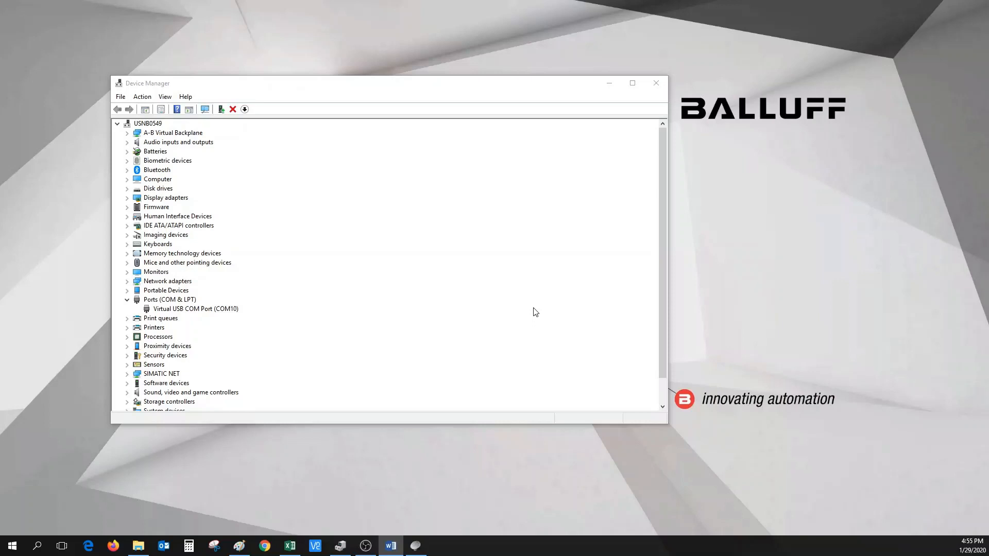
# Step: Locate the Virtual USB COM Port (COM10) under Ports in Device Manager
pyautogui.click(169, 299)
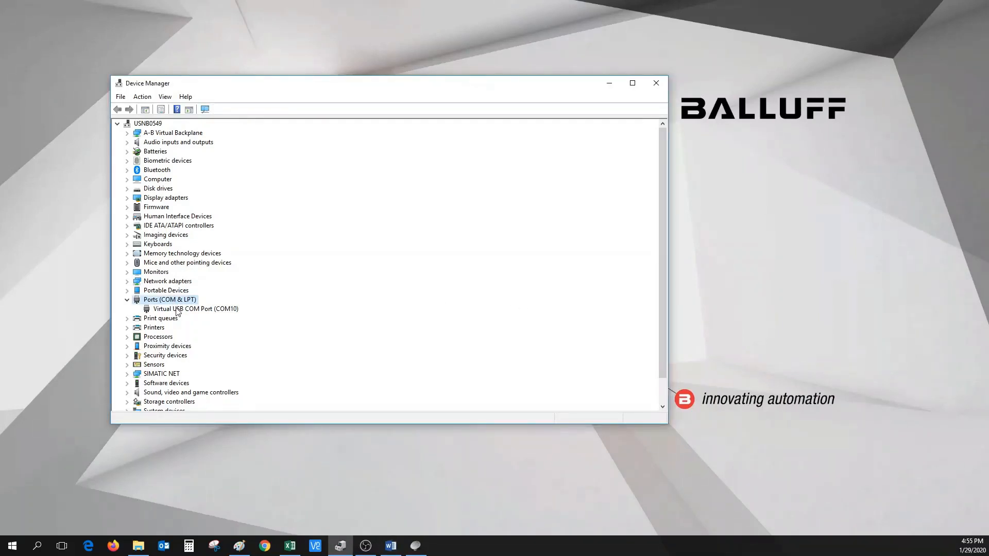
pyautogui.click(196, 308)
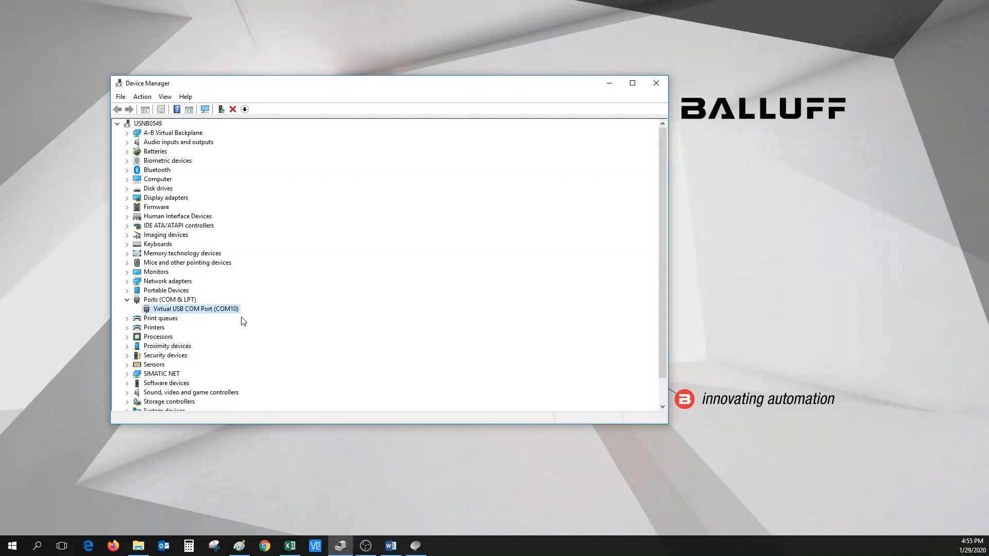
pyautogui.moveTo(793, 370)
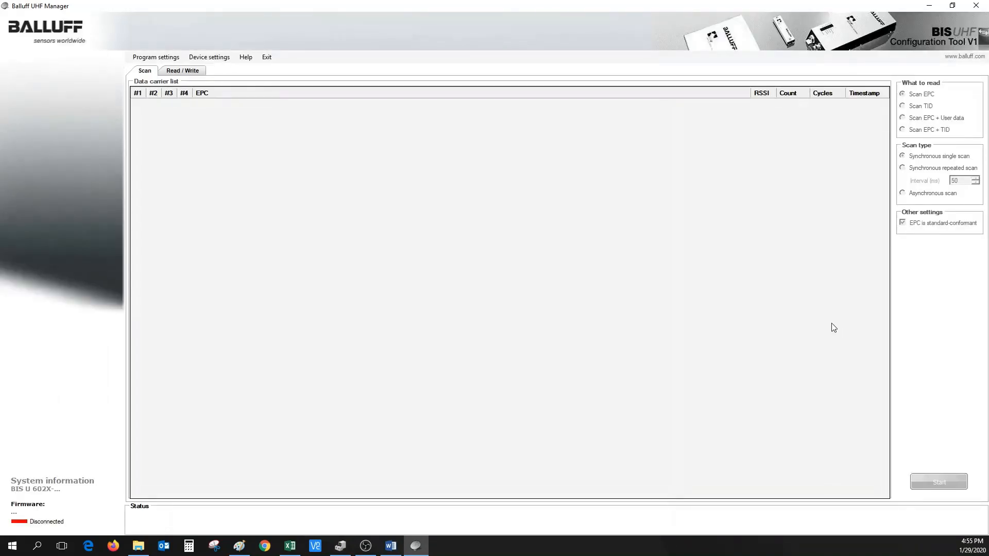
pyautogui.moveTo(728, 308)
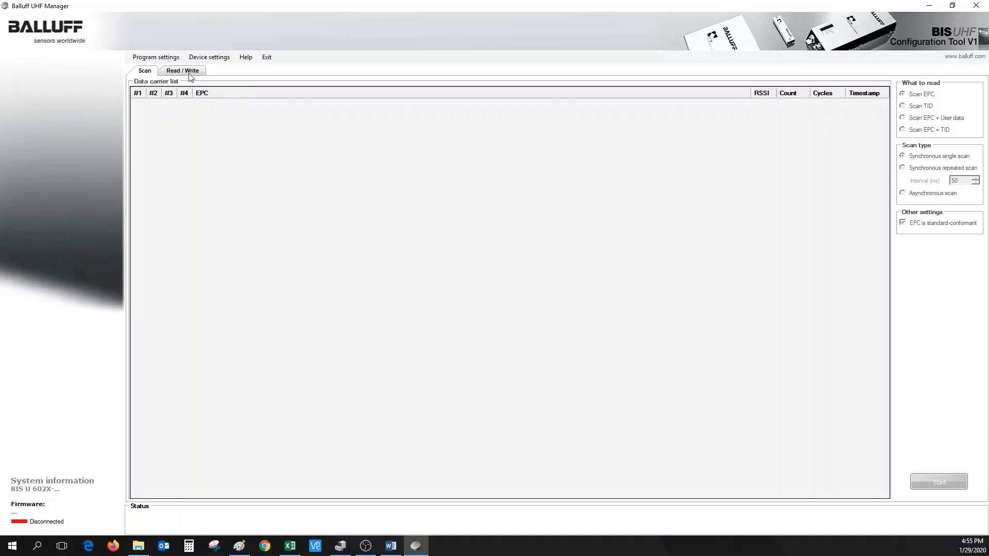
# Step: Connect to the processor via Program settings > Interface on RS232 port COM10
pyautogui.click(155, 56)
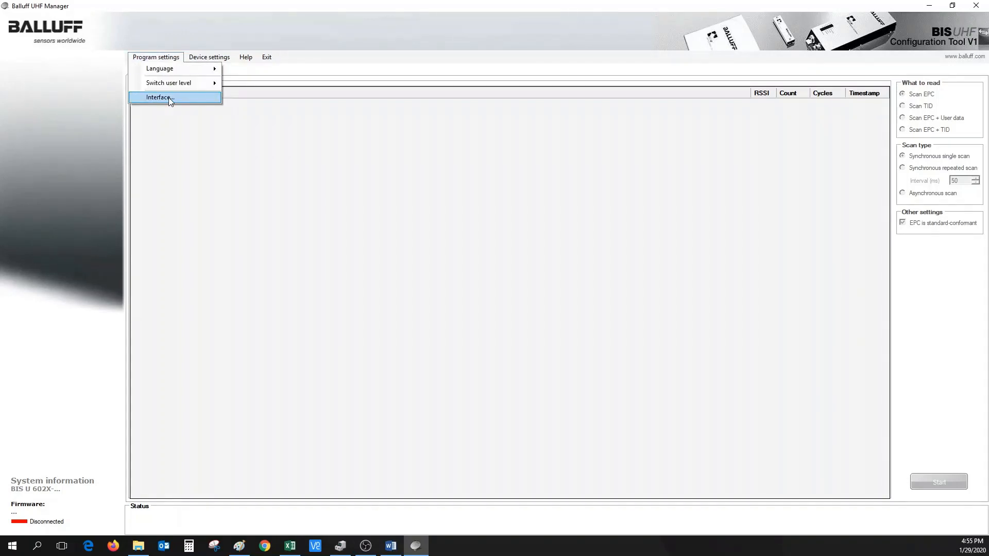
pyautogui.click(157, 96)
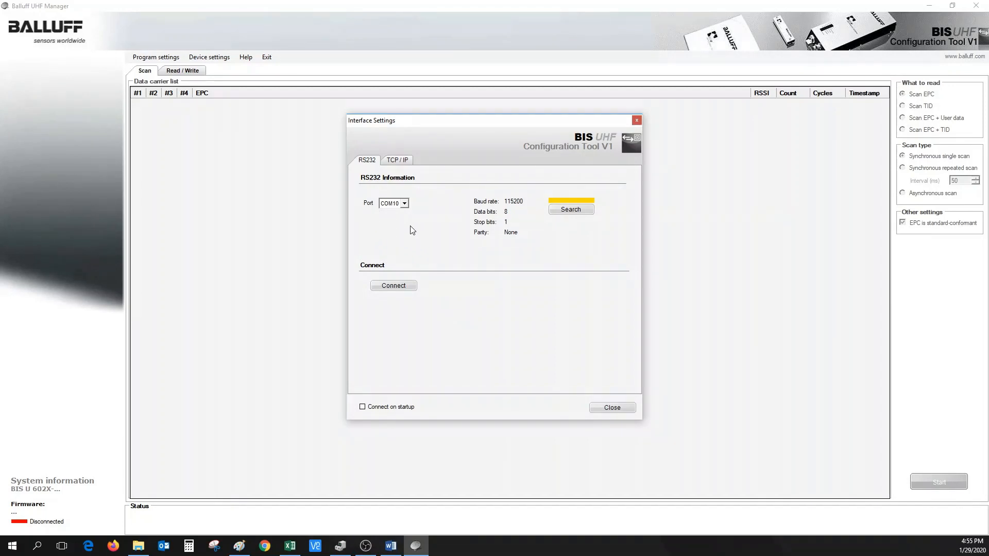
pyautogui.moveTo(386, 223)
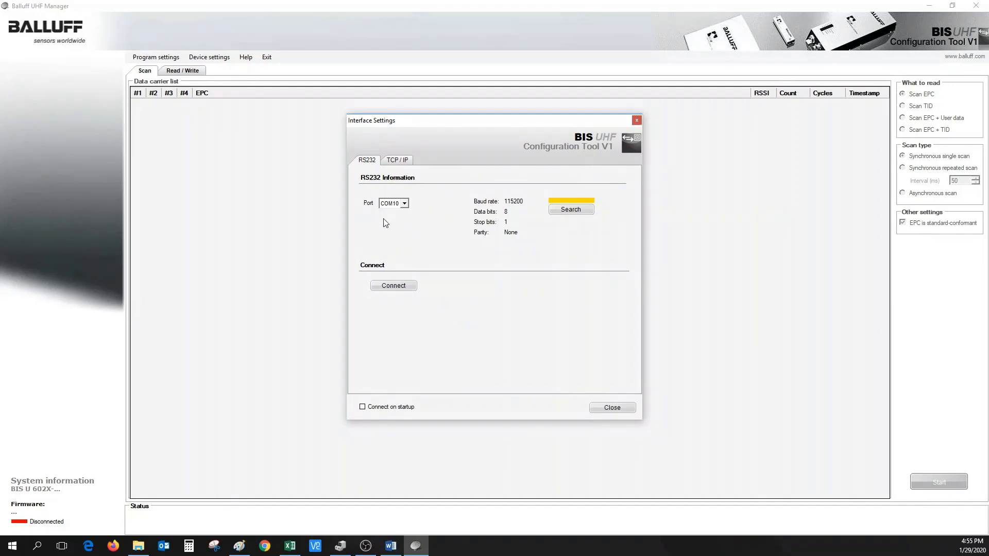
pyautogui.moveTo(390, 220)
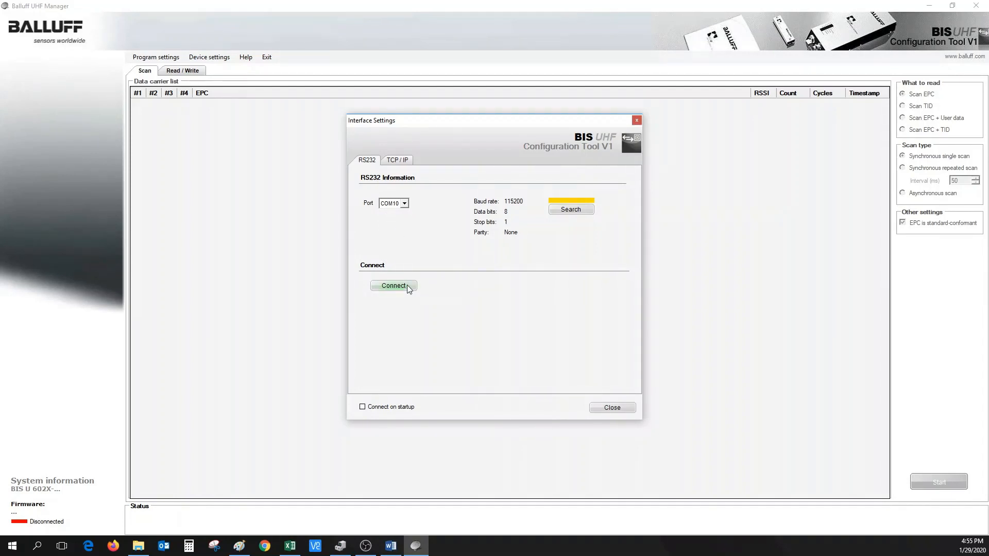
pyautogui.click(392, 286)
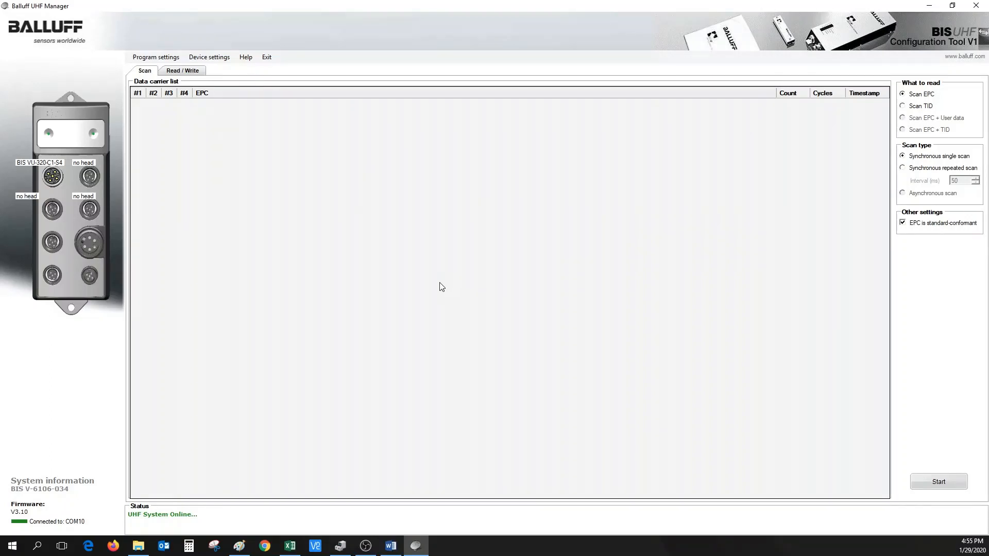
pyautogui.moveTo(101, 183)
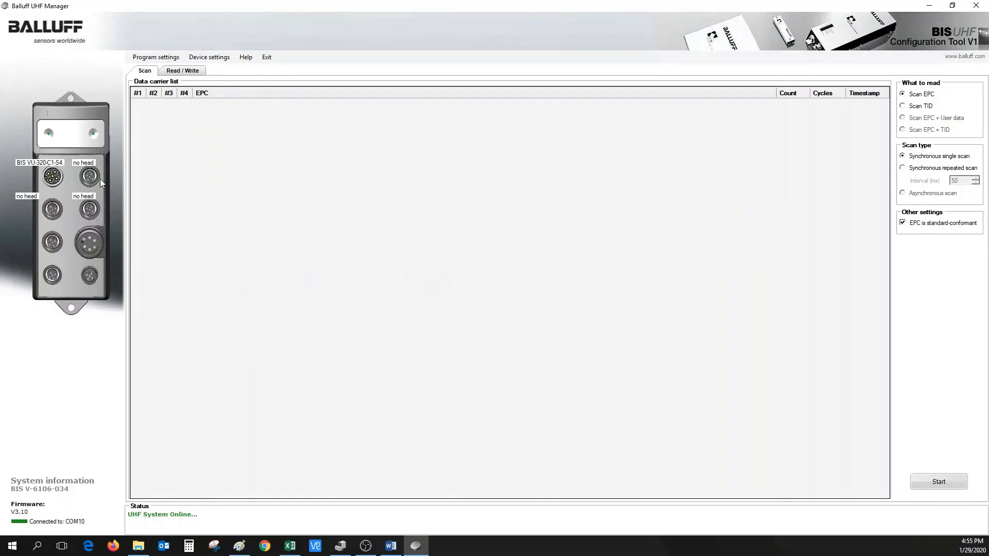
pyautogui.moveTo(96, 297)
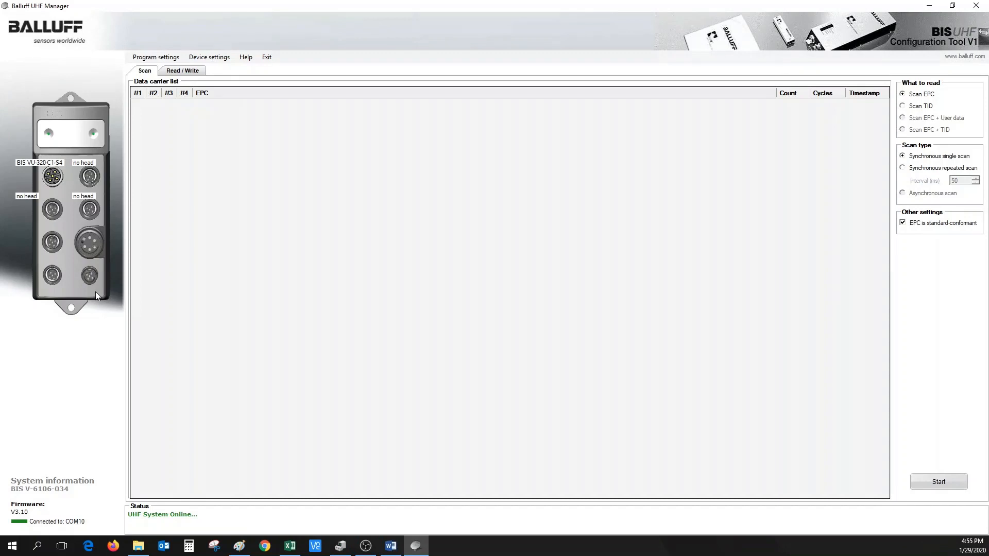
pyautogui.moveTo(82, 485)
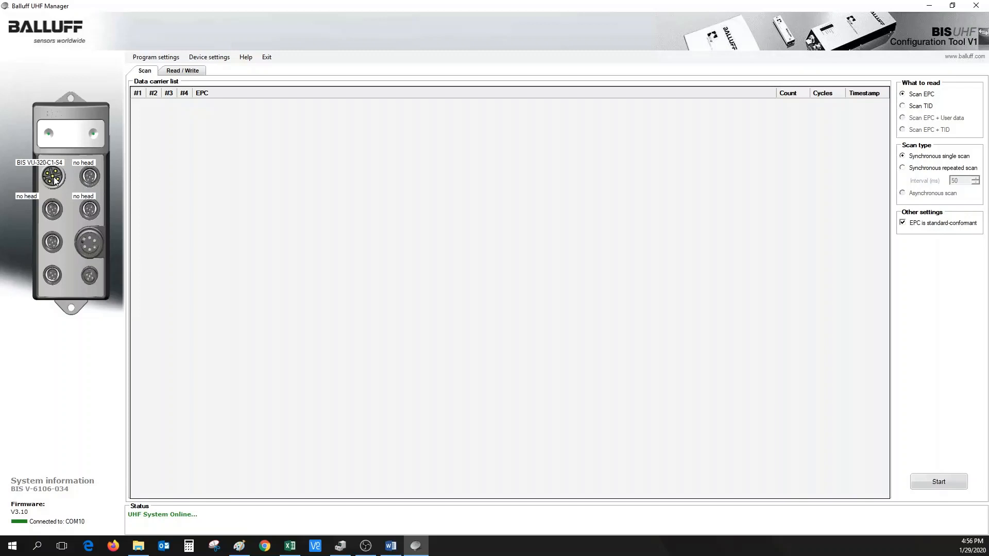
# Step: Select the BIS VU-320-C1-S4 read head on the processor's first antenna port
pyautogui.click(53, 176)
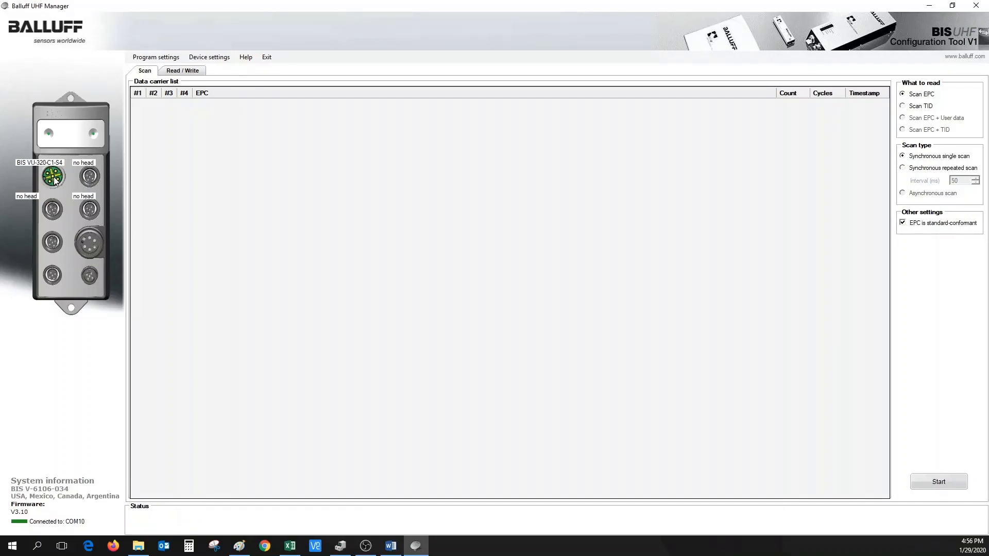
pyautogui.moveTo(105, 178)
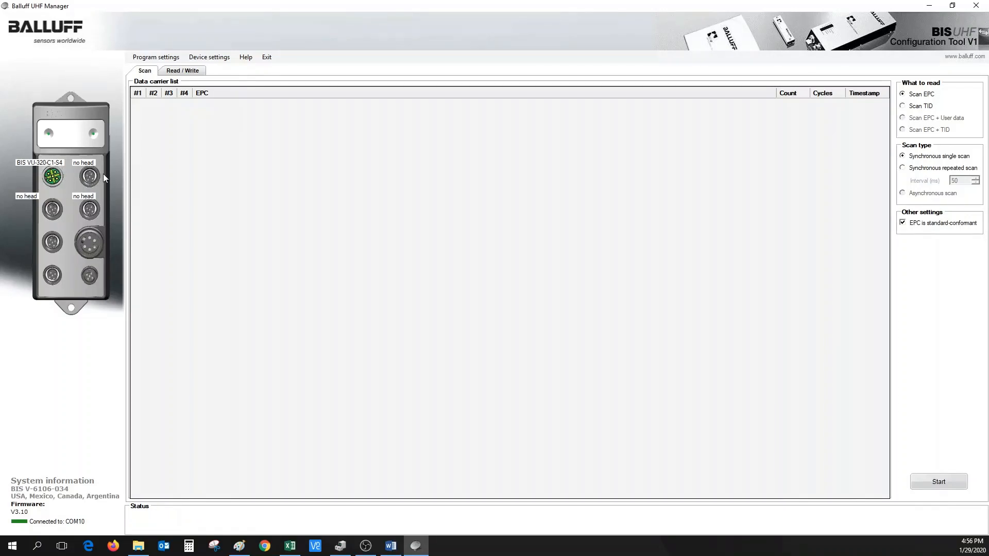
pyautogui.moveTo(604, 304)
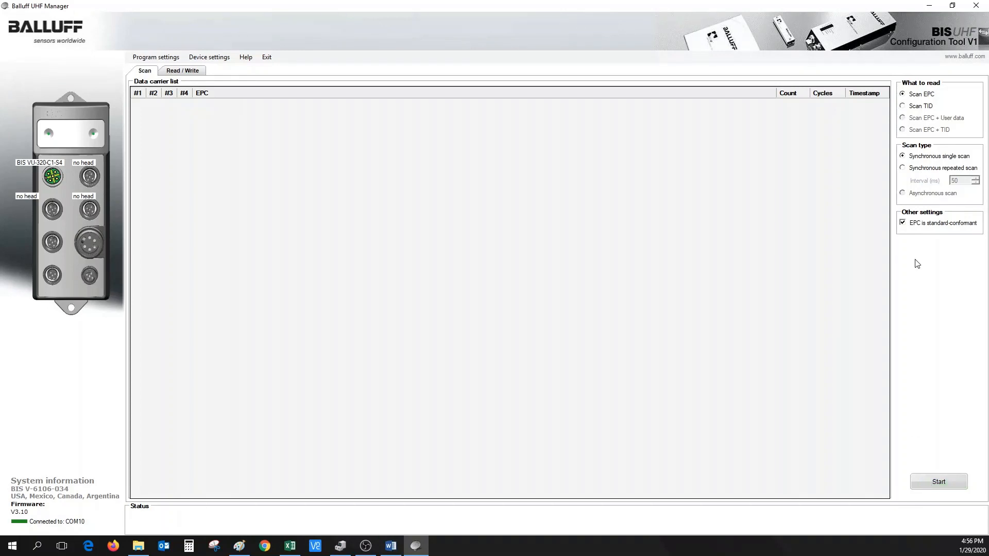
# Step: Set the scan type to synchronous repeated scan
pyautogui.click(902, 167)
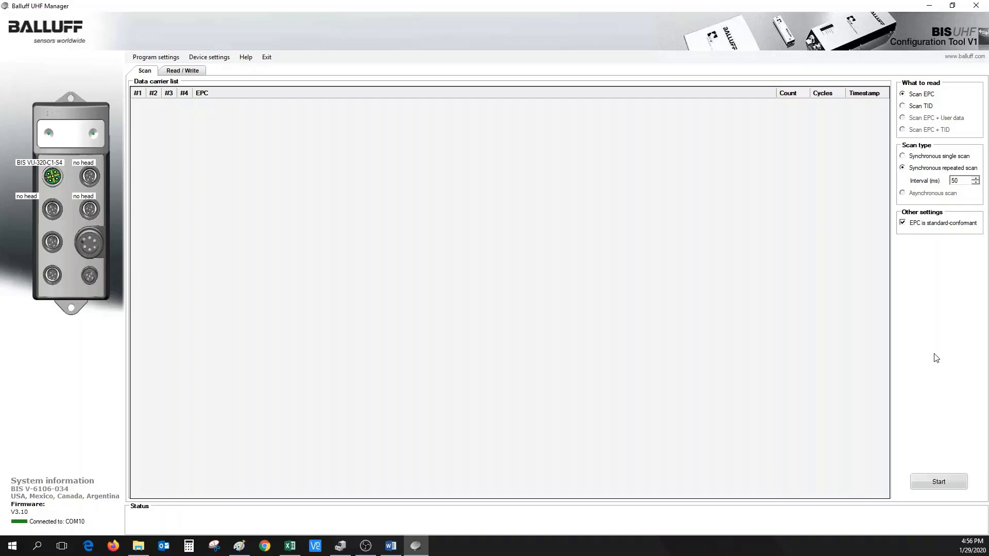
pyautogui.moveTo(948, 314)
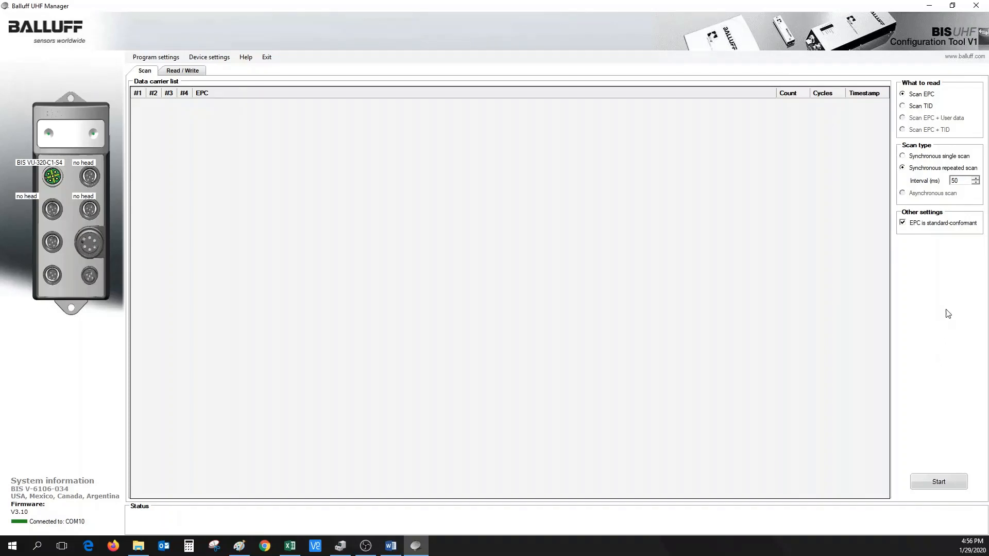
pyautogui.moveTo(959, 190)
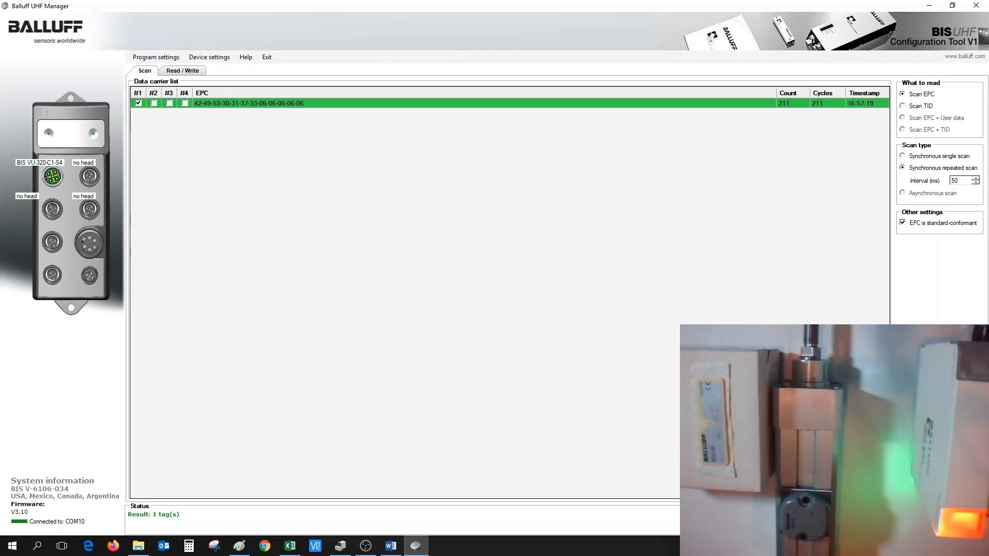
# Step: Set current transmission power to 26 dBm in device Parameters, send to BIS and close
pyautogui.click(209, 57)
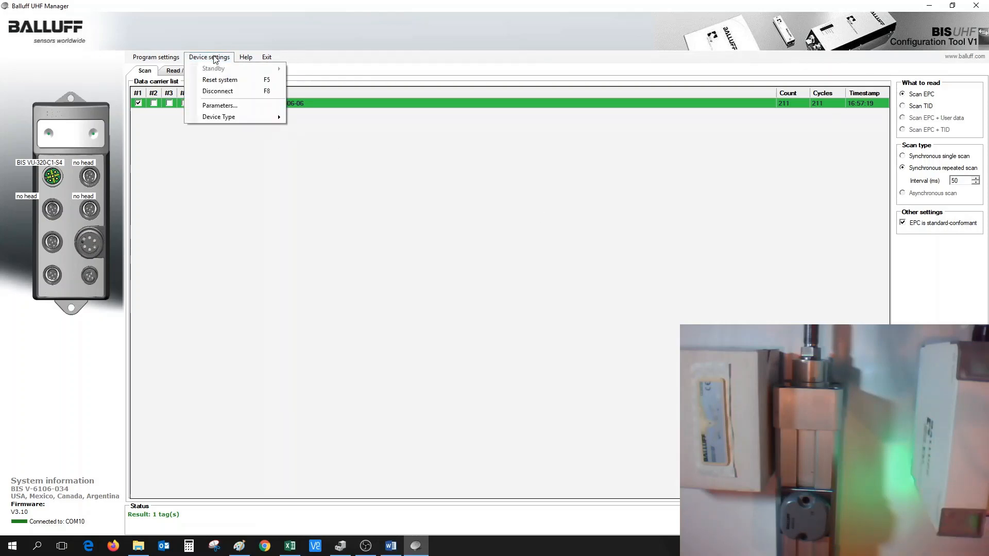
pyautogui.moveTo(234, 105)
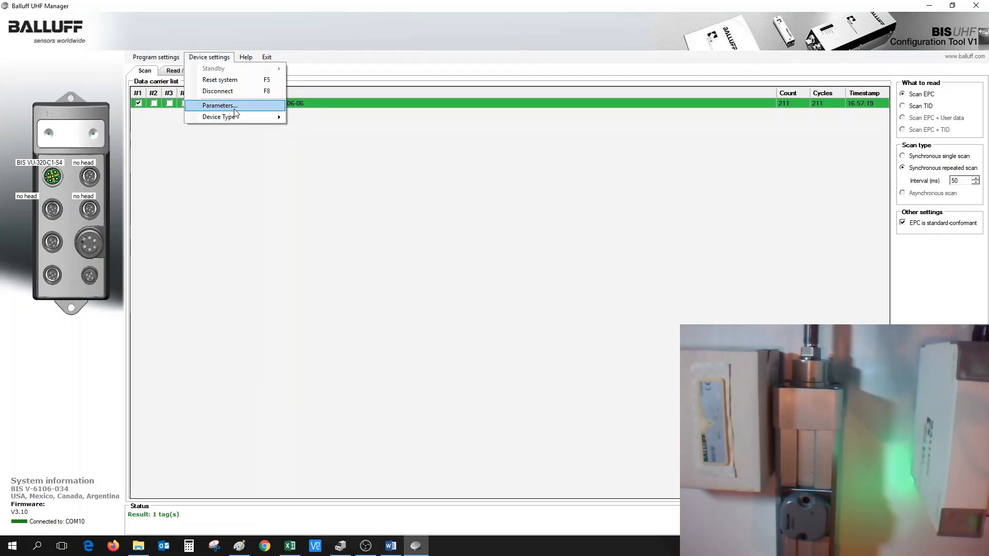
pyautogui.click(218, 105)
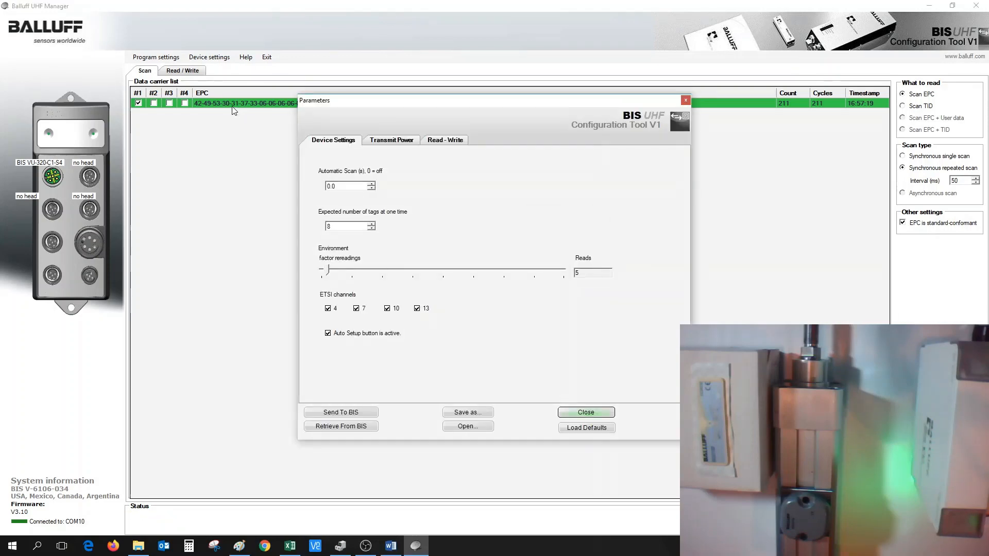
pyautogui.moveTo(398, 143)
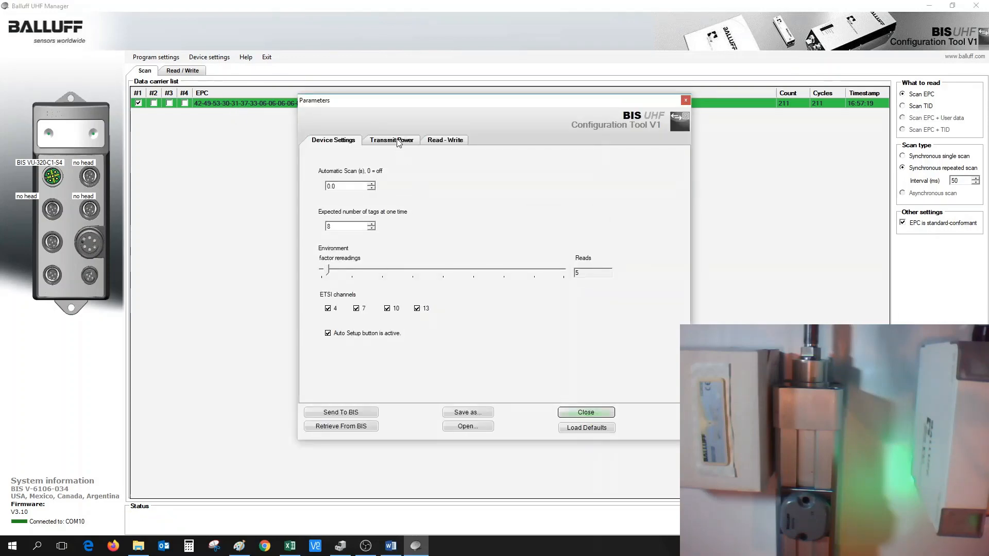
pyautogui.click(392, 139)
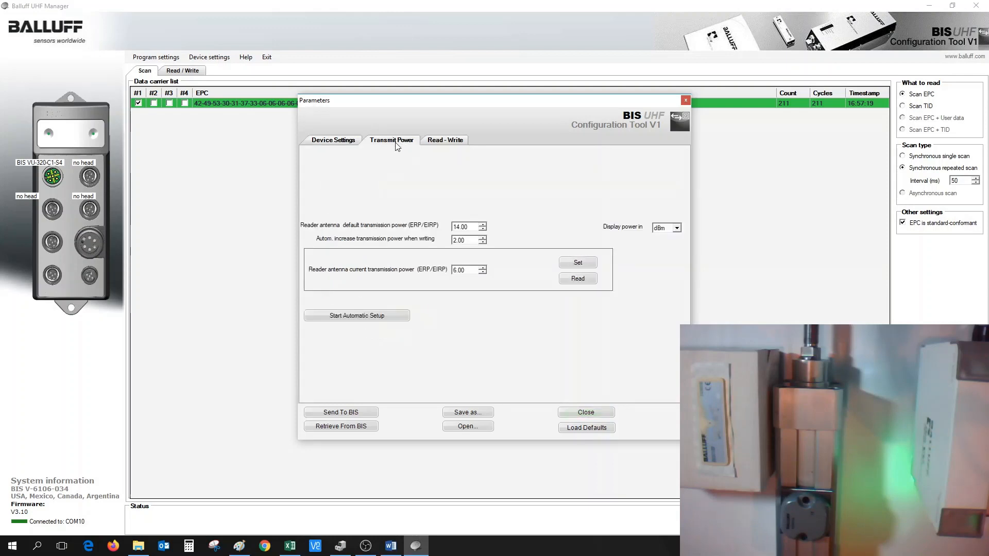
pyautogui.moveTo(395, 146)
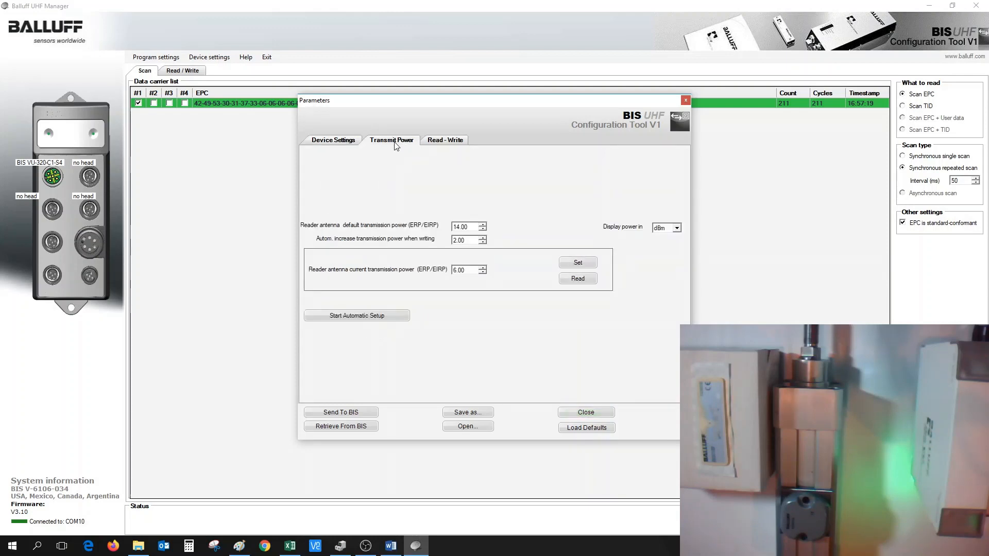
pyautogui.click(577, 279)
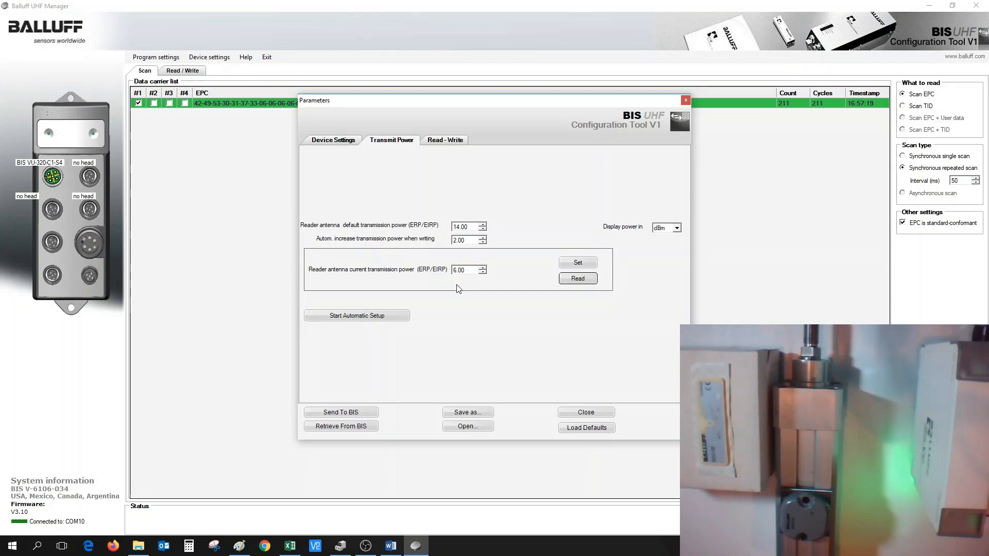
pyautogui.moveTo(460, 285)
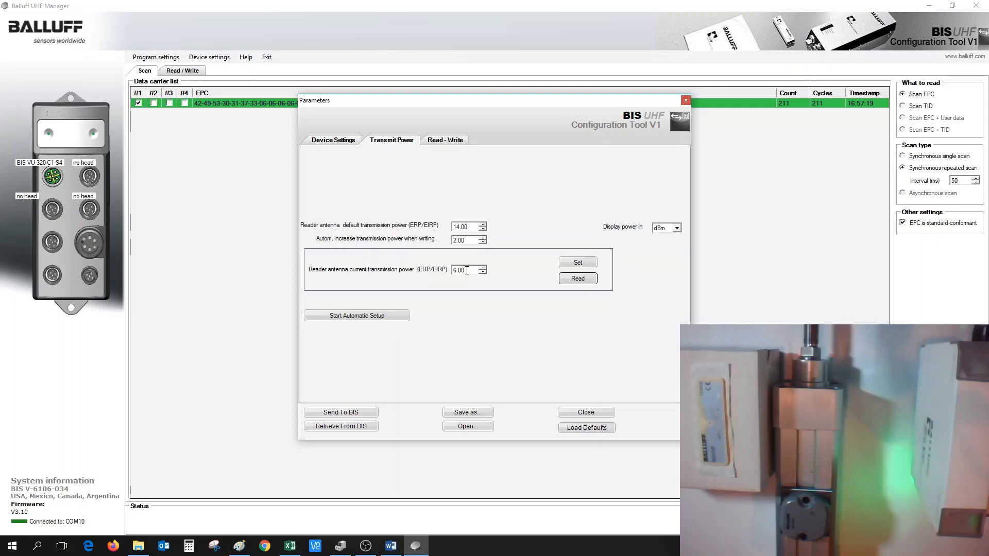
pyautogui.write('26')
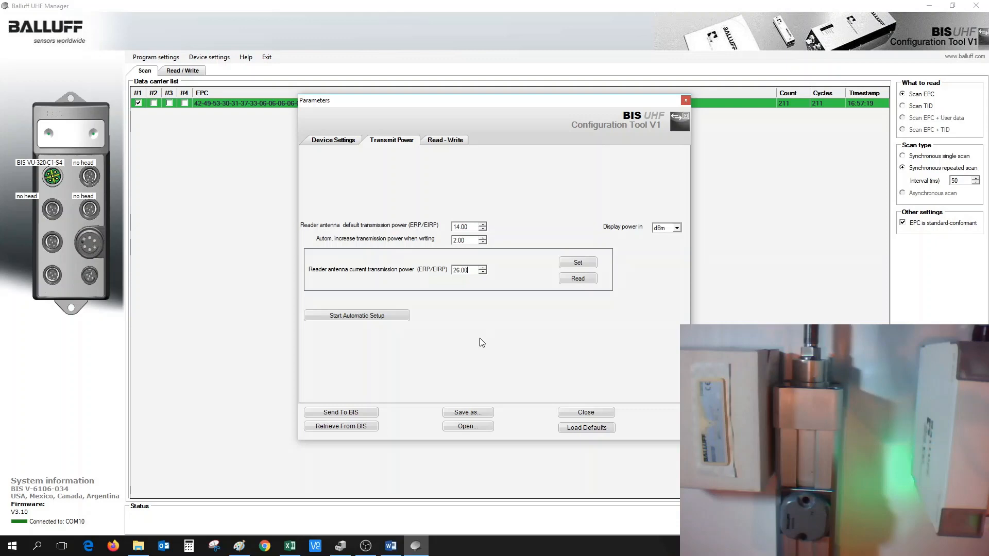
pyautogui.moveTo(537, 295)
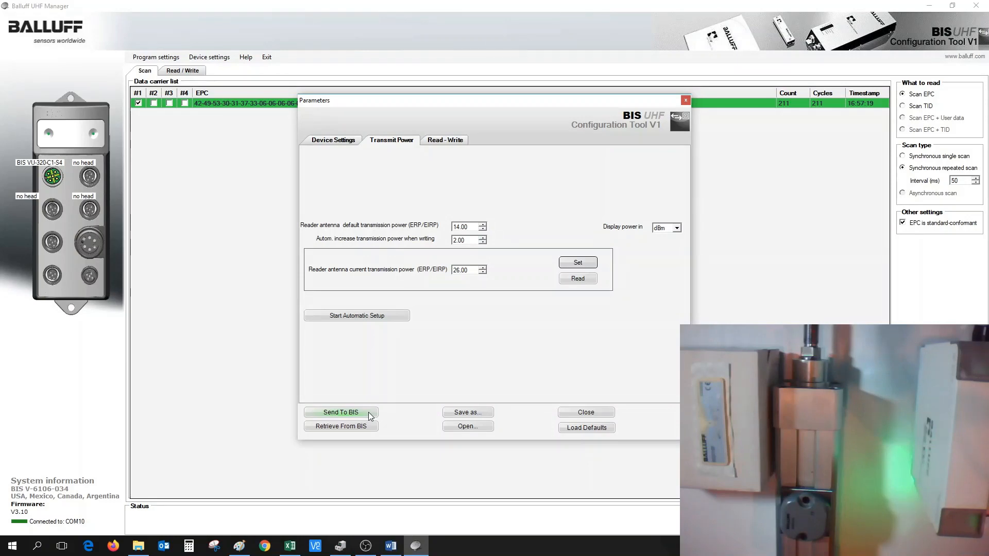
pyautogui.click(340, 412)
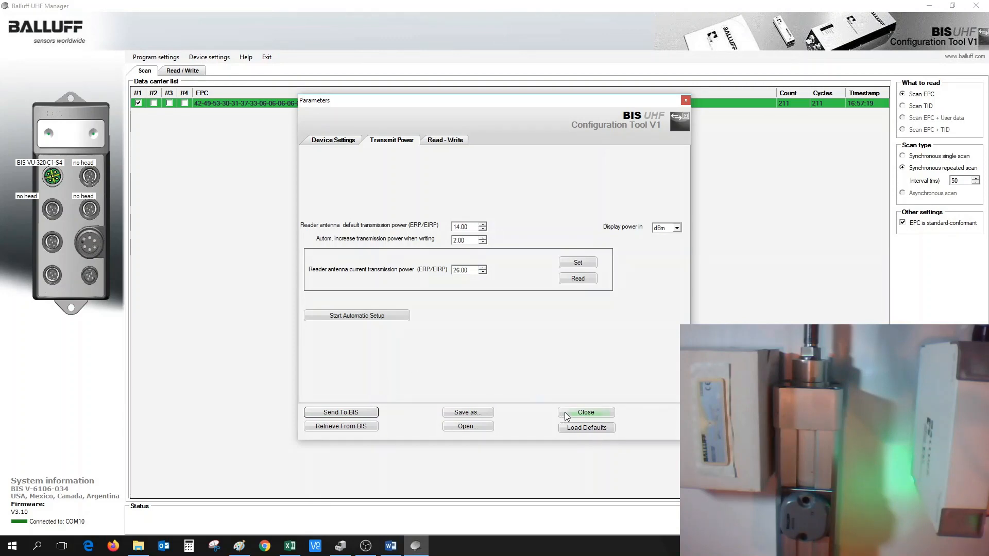
pyautogui.click(585, 412)
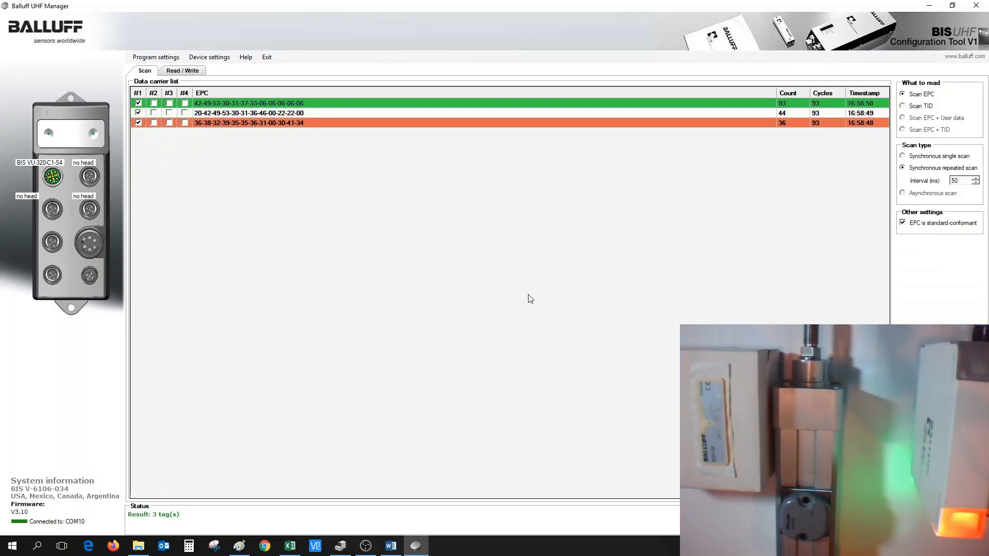
# Step: Set current transmission power to 12 dBm in device Parameters and send it to the BIS
pyautogui.click(209, 57)
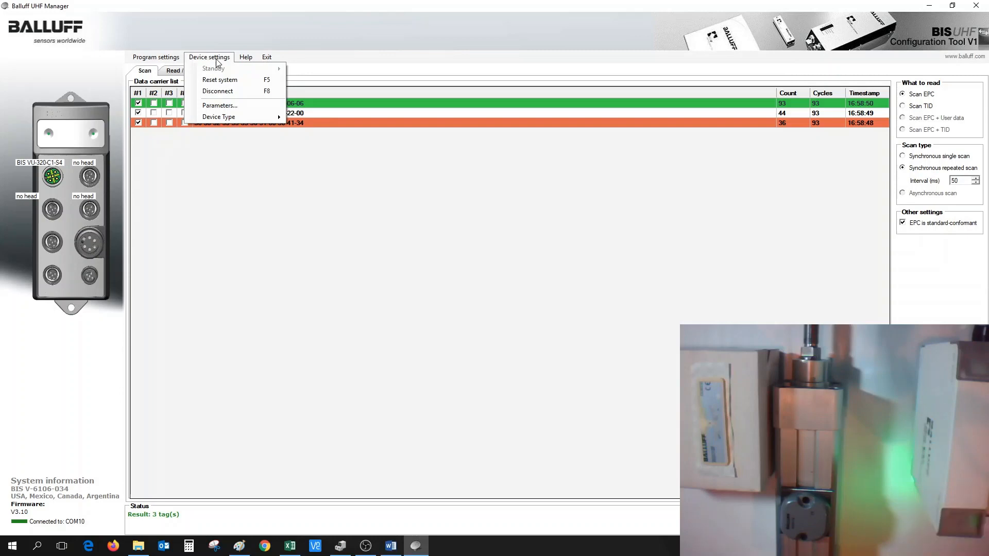
pyautogui.click(219, 105)
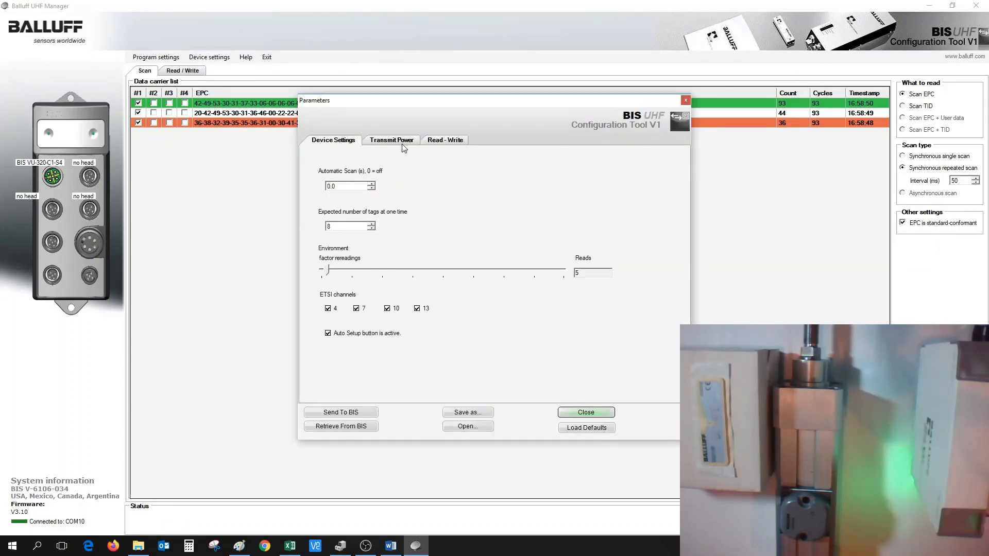
pyautogui.click(392, 139)
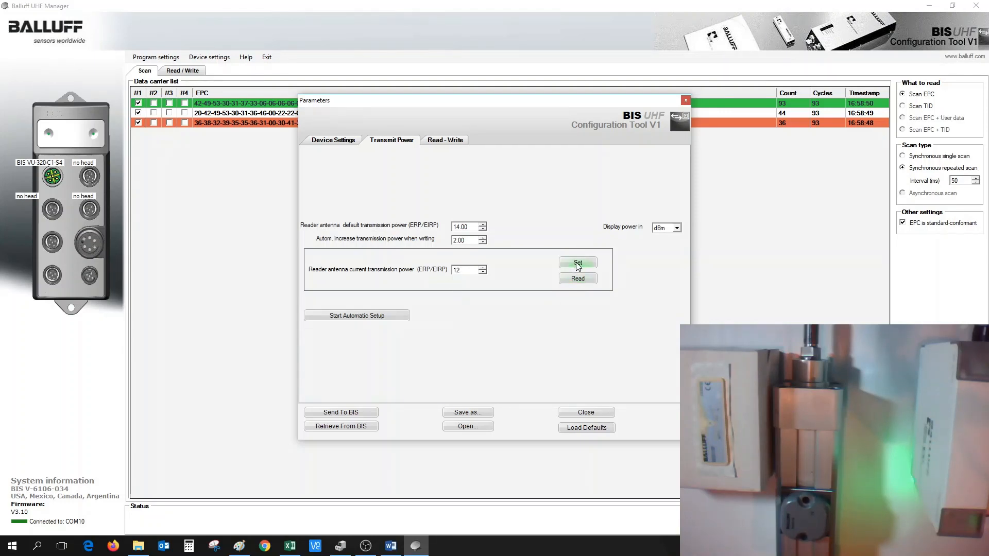
pyautogui.click(577, 263)
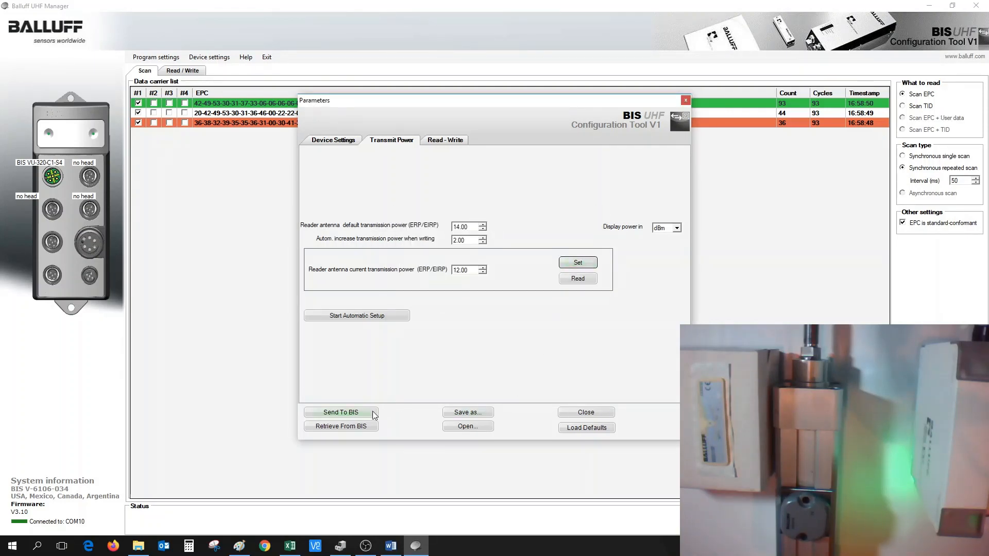
pyautogui.click(340, 412)
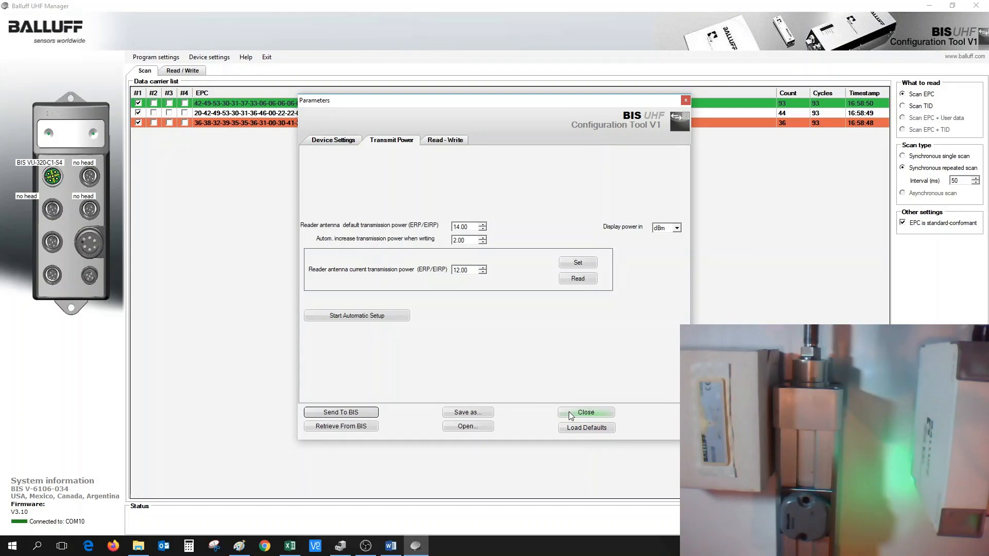
# Step: Close the Parameters dialog so the scan updates to two tags
pyautogui.click(586, 412)
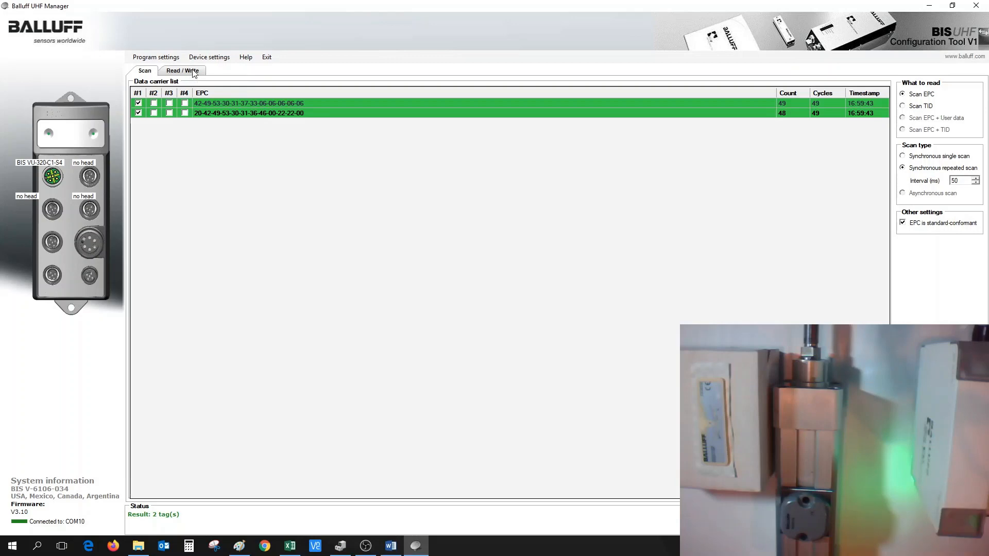
pyautogui.click(181, 70)
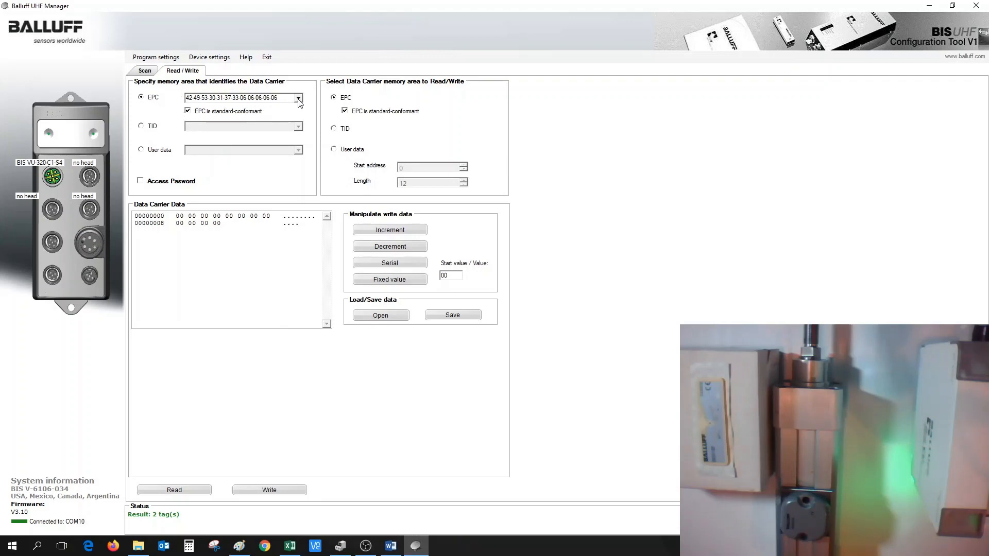
pyautogui.click(297, 97)
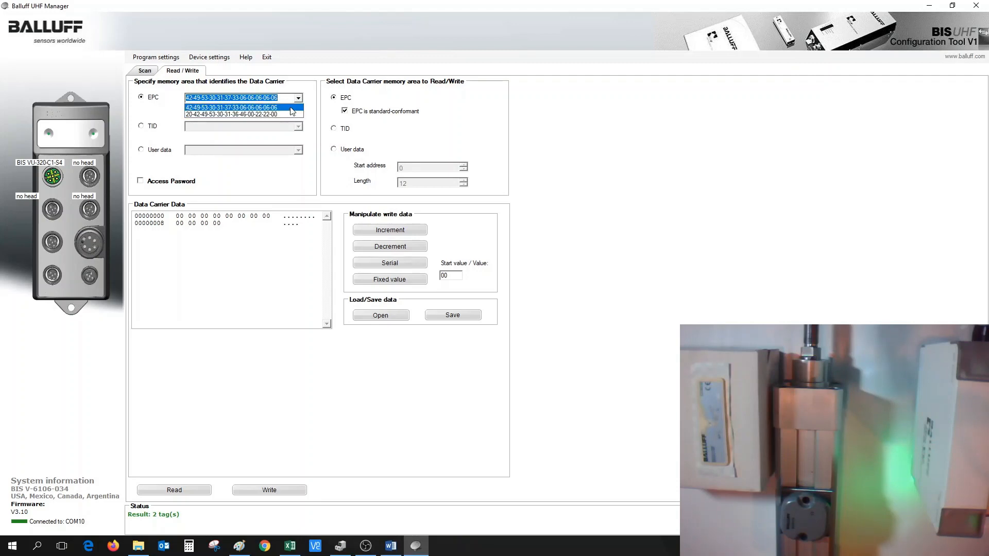
pyautogui.click(232, 97)
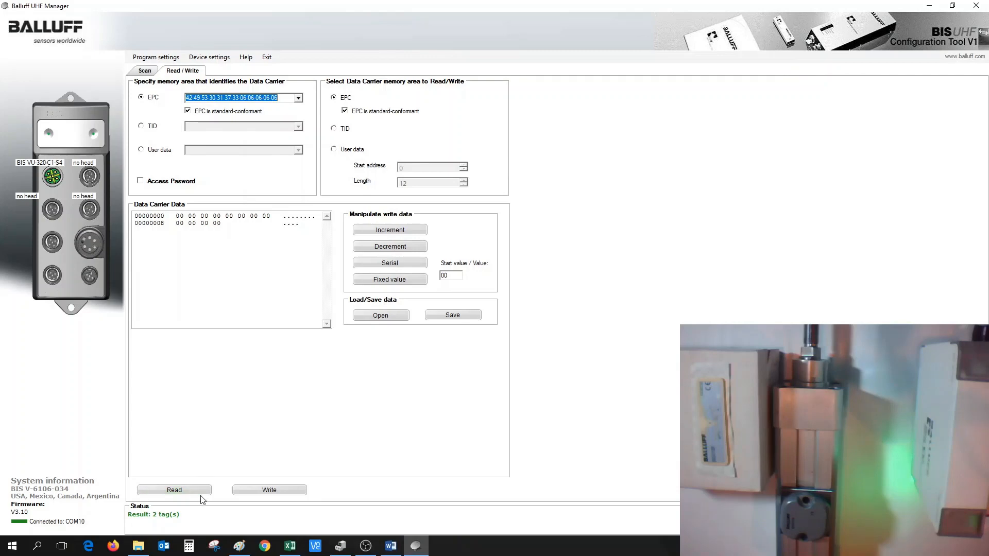
pyautogui.click(173, 489)
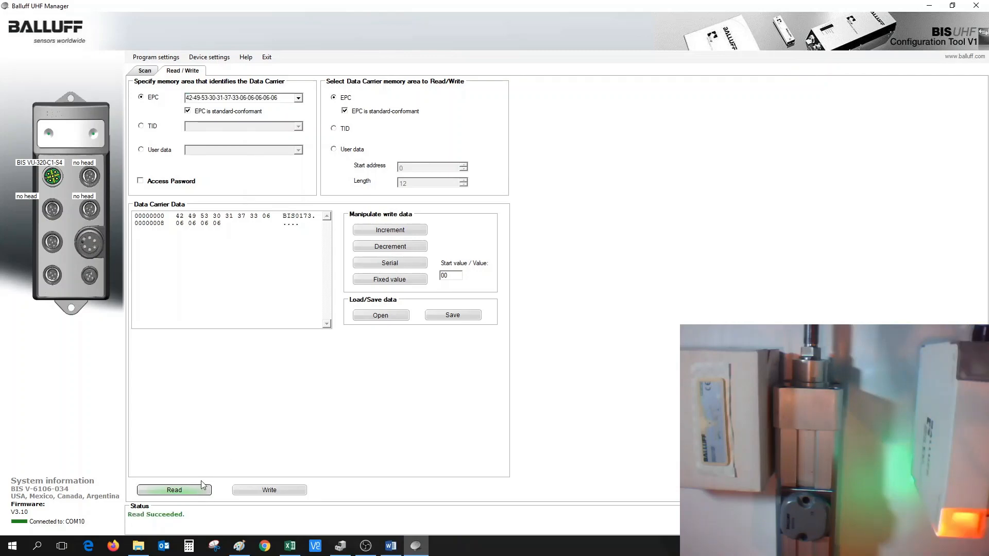
pyautogui.click(174, 490)
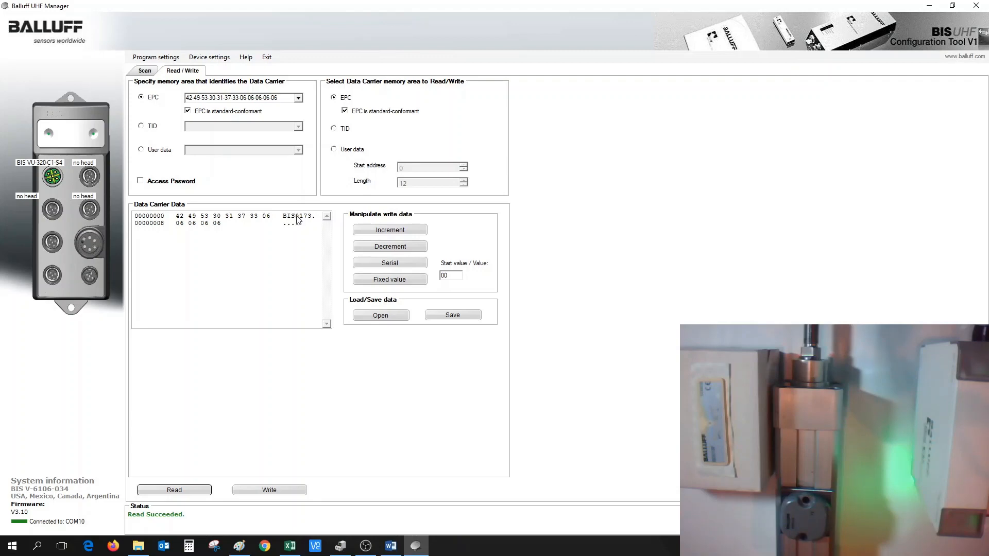
pyautogui.click(297, 97)
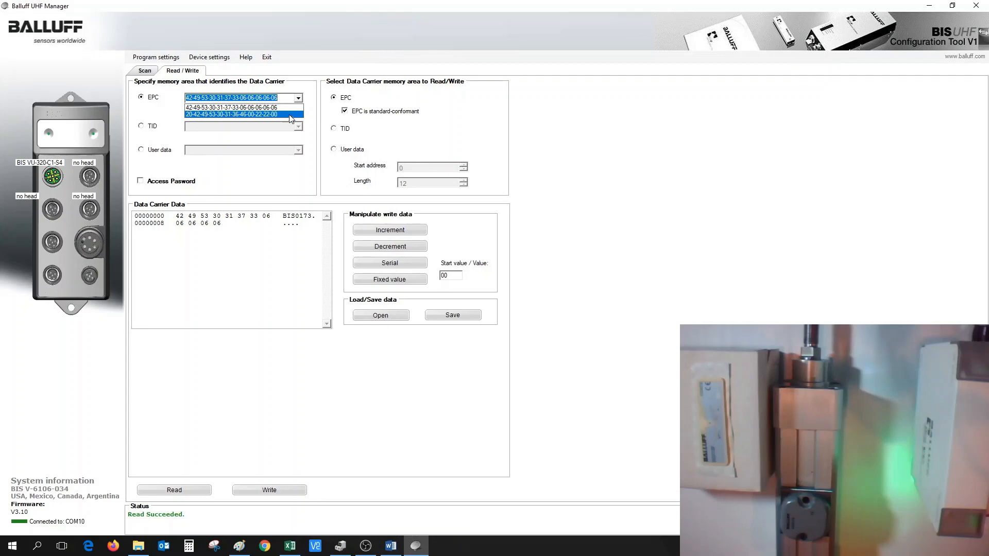
pyautogui.click(234, 115)
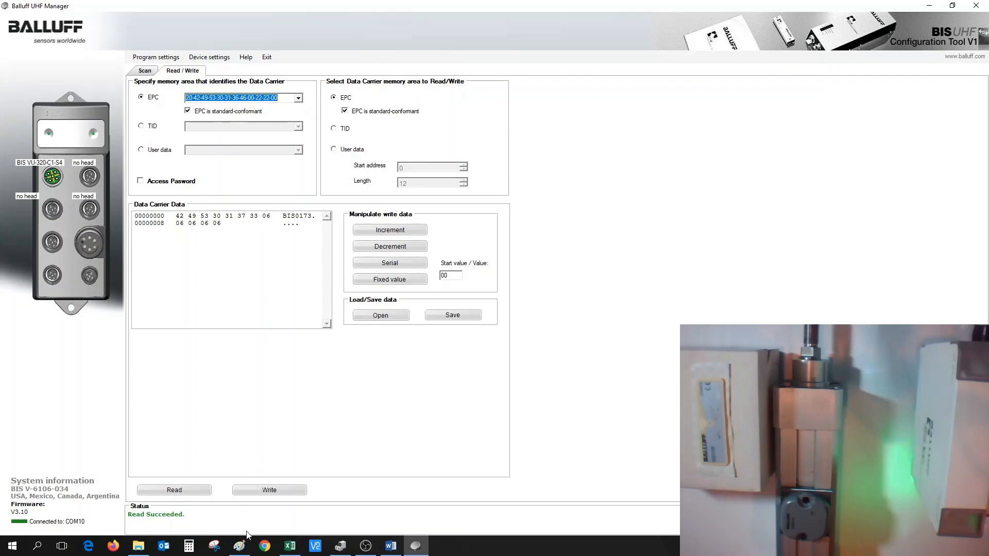
pyautogui.click(174, 490)
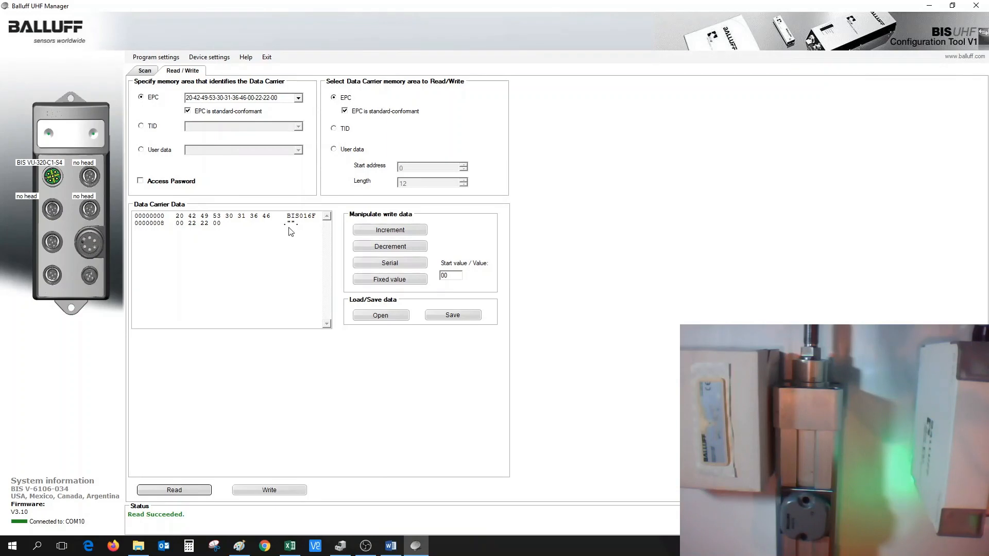
pyautogui.moveTo(311, 225)
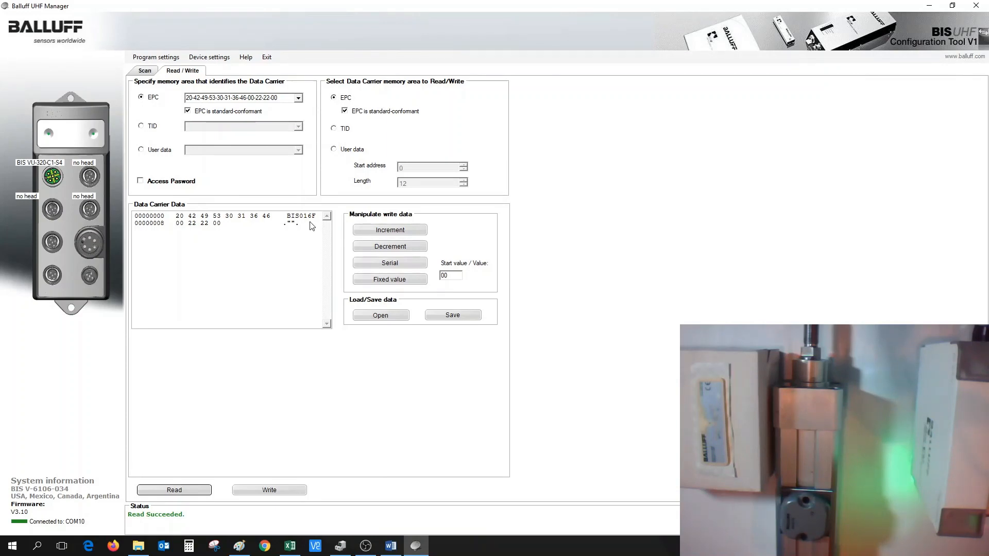
pyautogui.moveTo(306, 226)
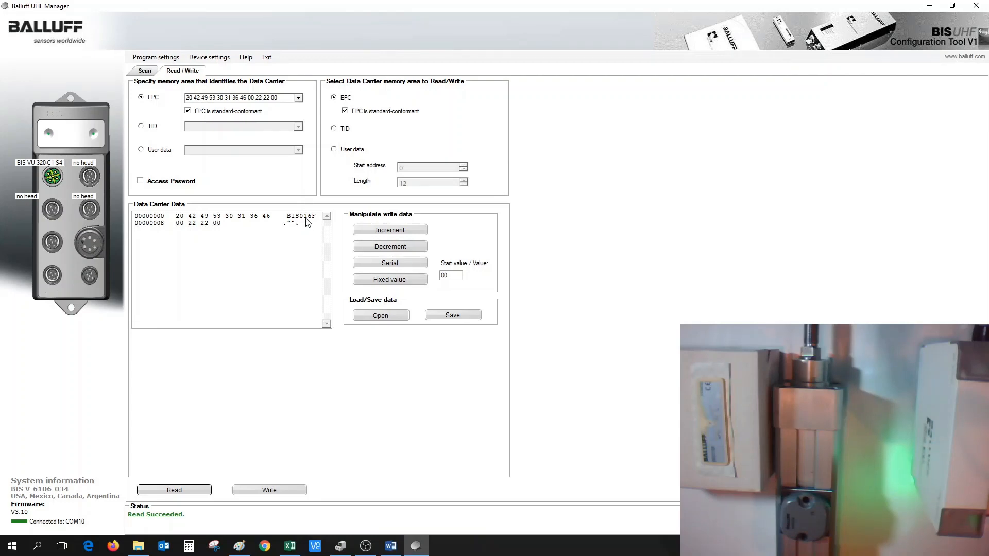
pyautogui.moveTo(308, 202)
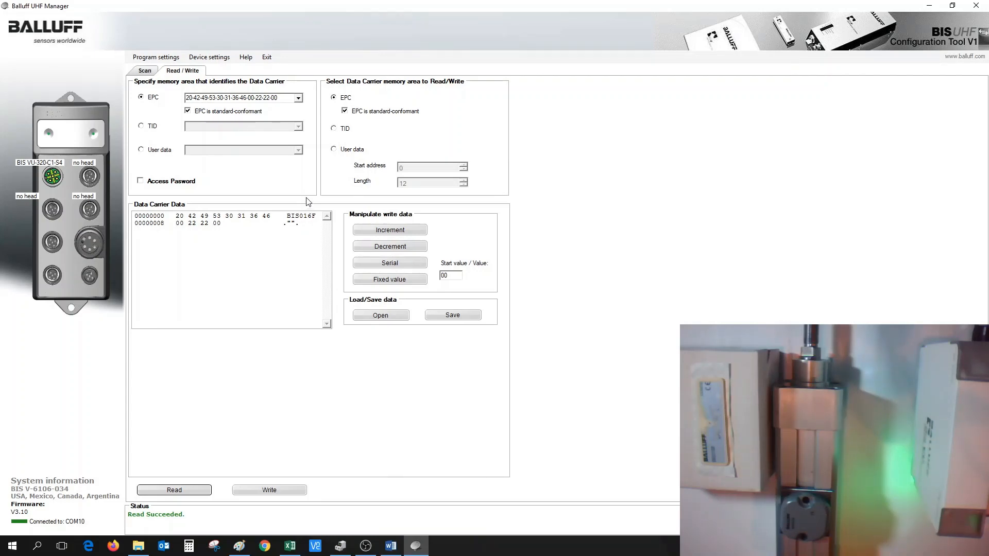
pyautogui.moveTo(312, 202)
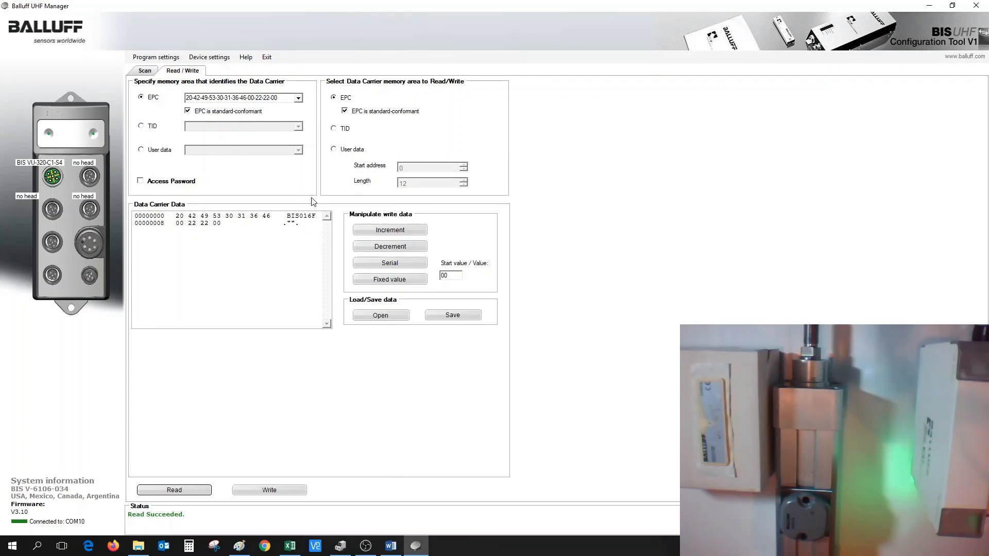
pyautogui.click(333, 149)
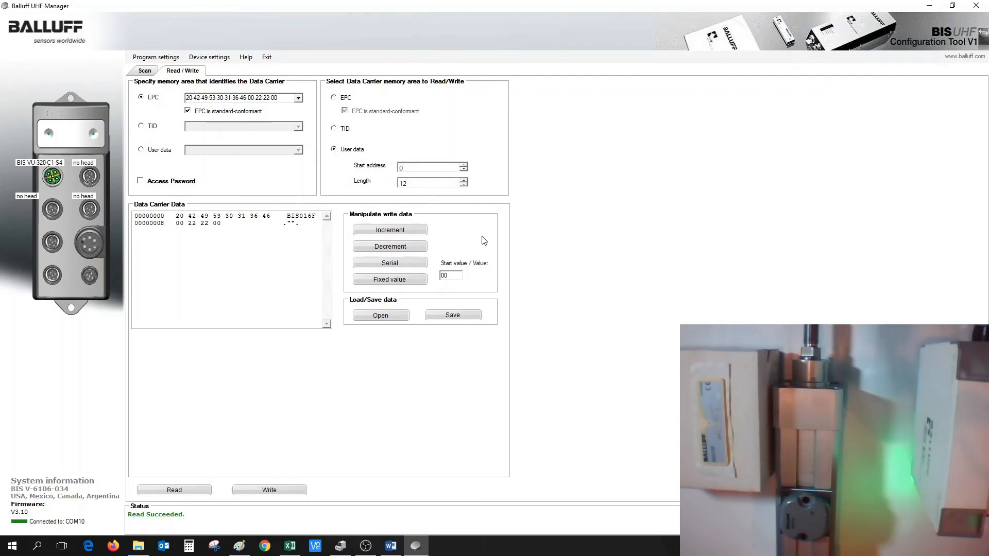
pyautogui.moveTo(473, 242)
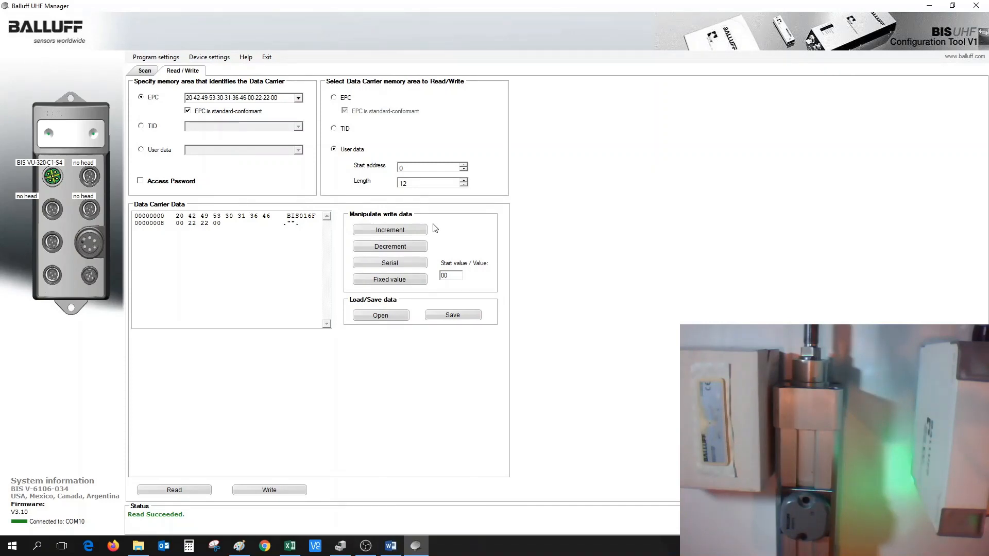
pyautogui.moveTo(290, 111)
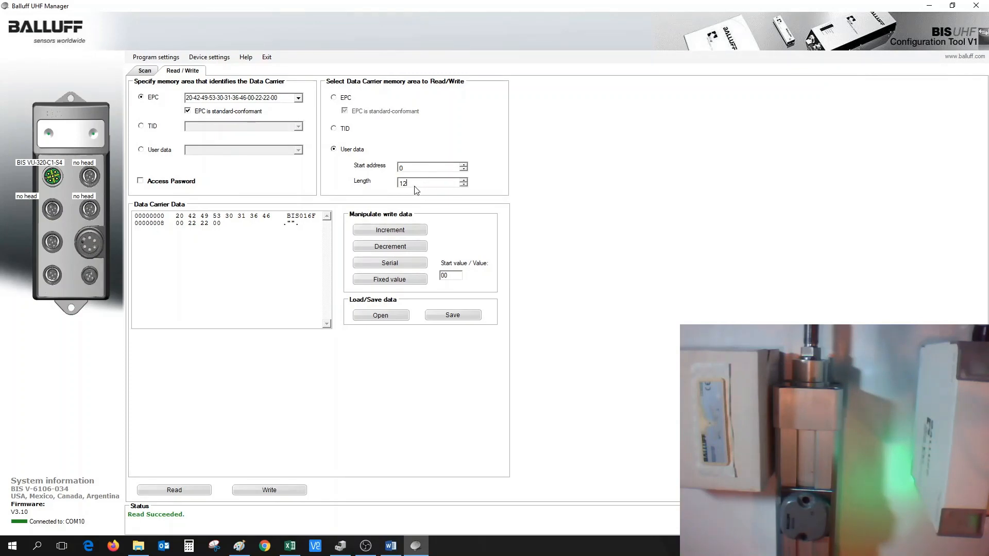
pyautogui.click(174, 490)
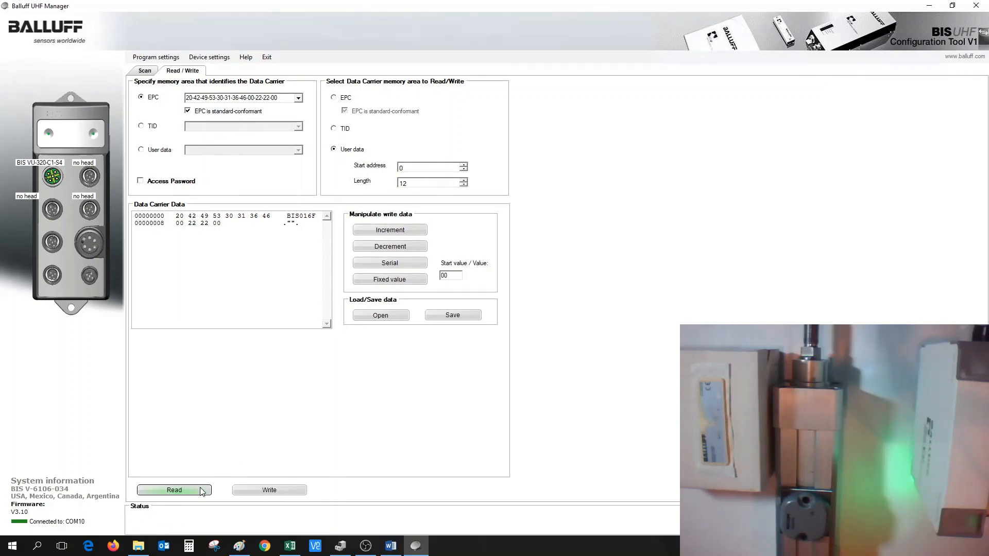
pyautogui.click(173, 490)
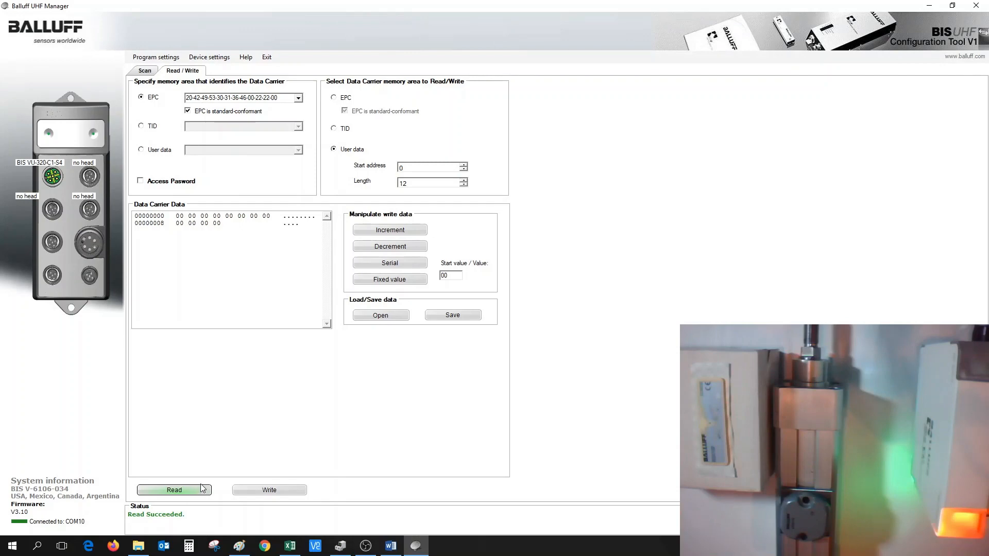
pyautogui.moveTo(251, 225)
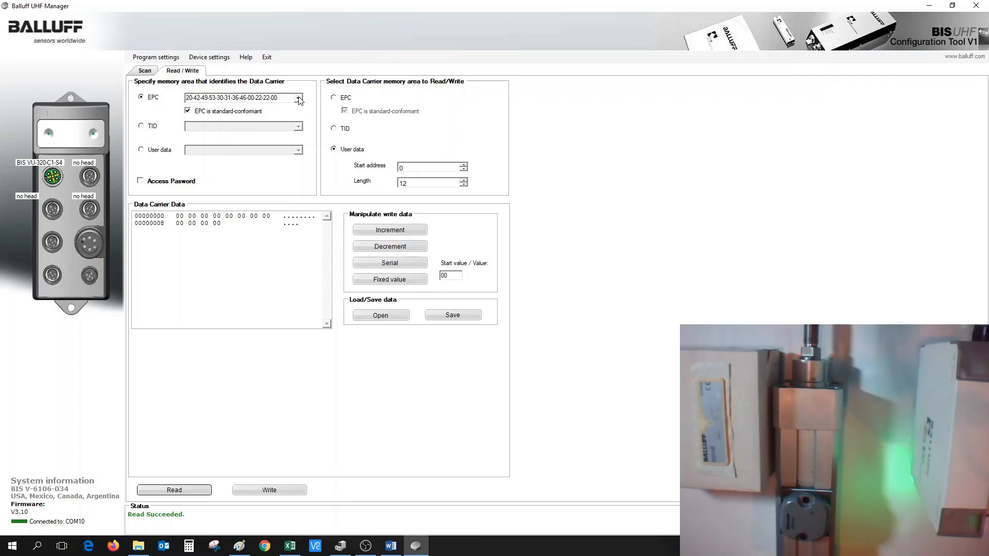
pyautogui.click(298, 98)
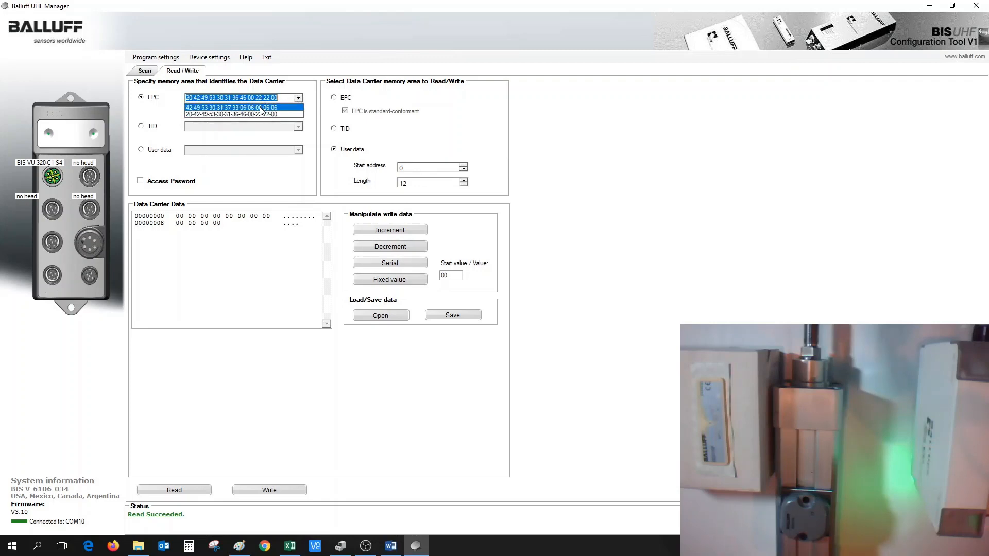
pyautogui.click(231, 107)
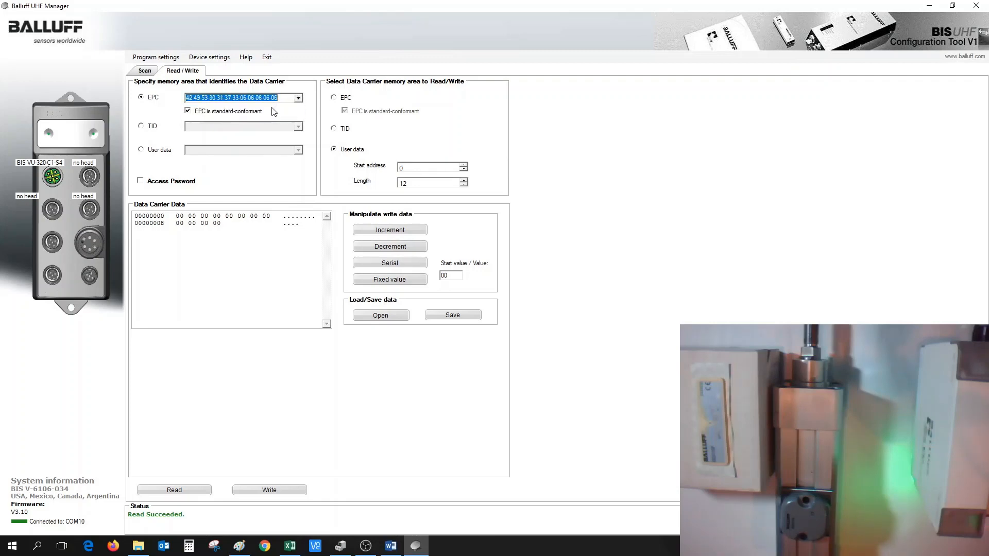
pyautogui.moveTo(368, 161)
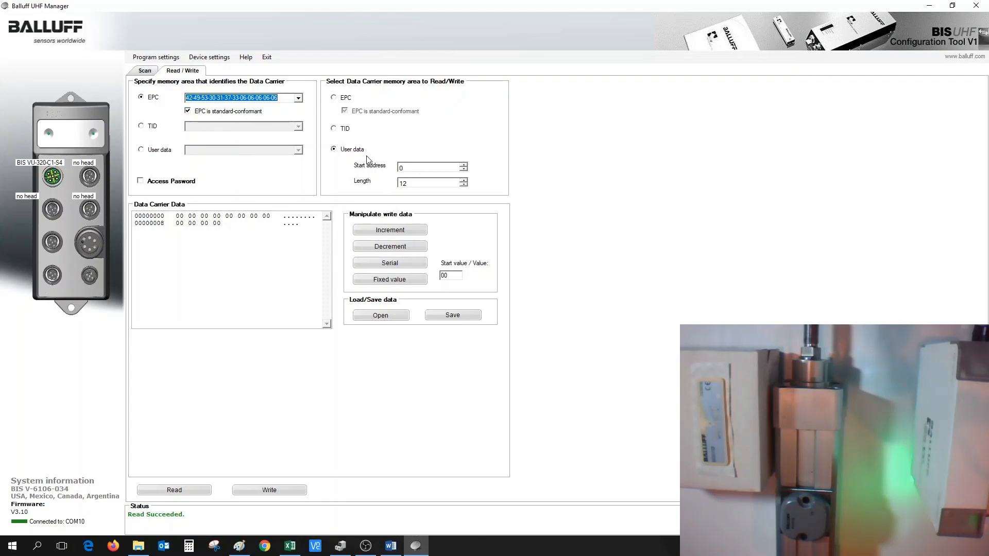
pyautogui.moveTo(409, 193)
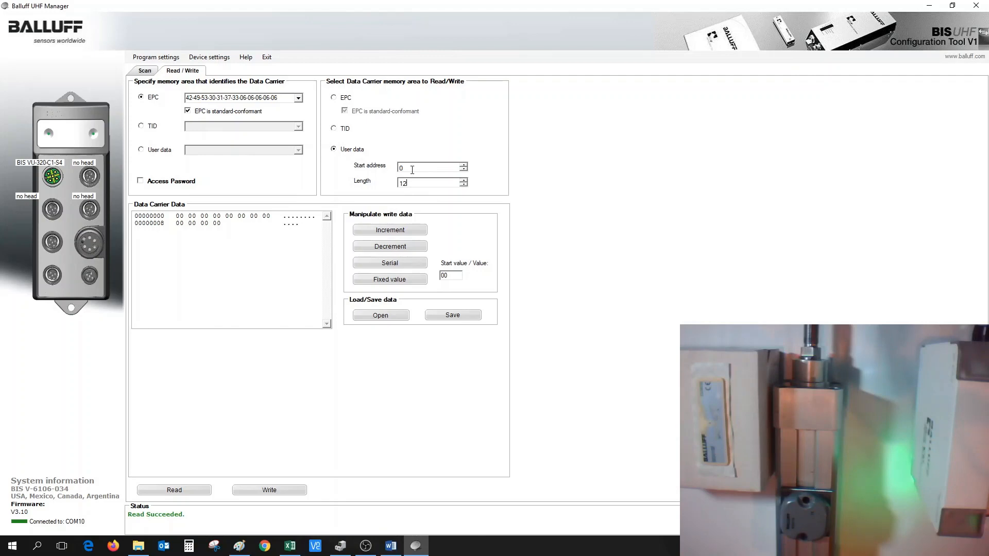
pyautogui.click(174, 490)
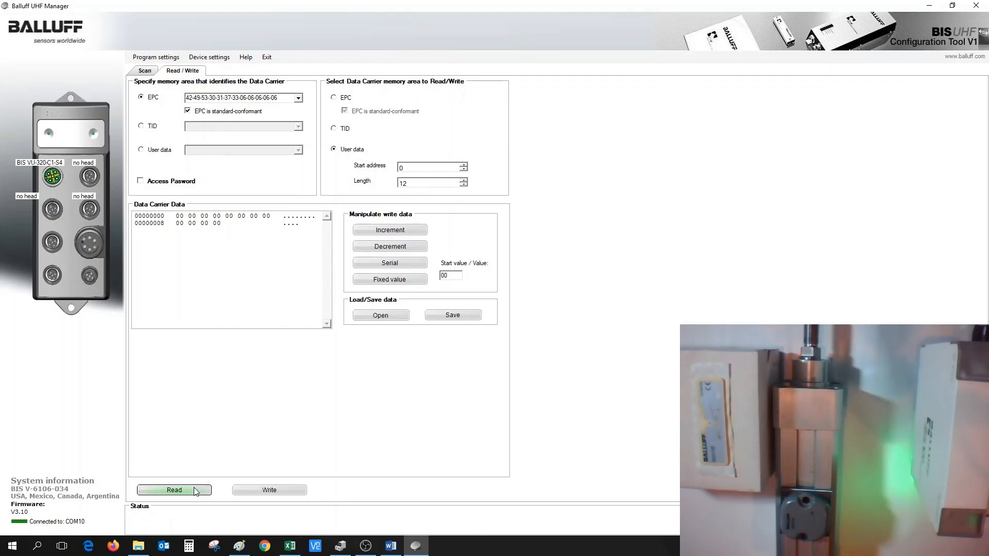
pyautogui.click(174, 490)
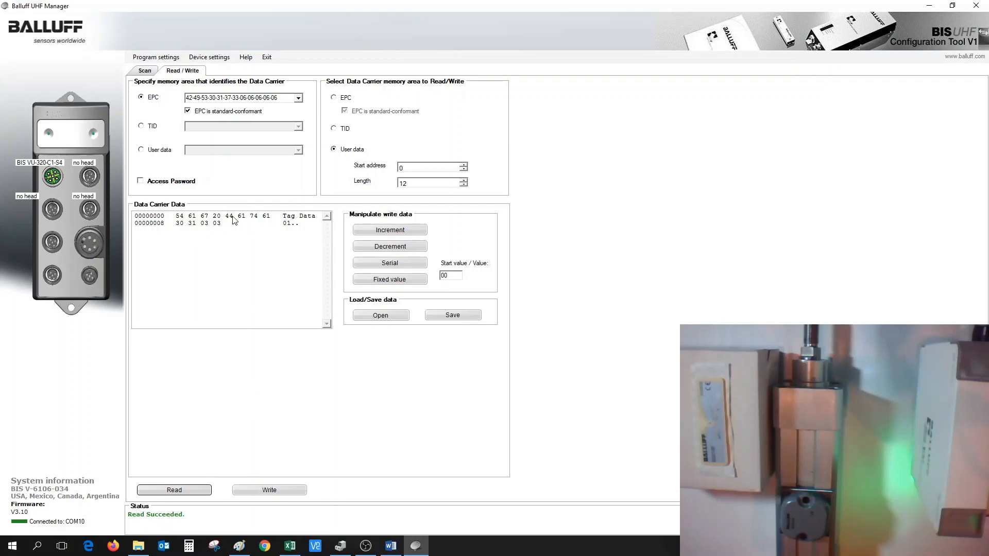
pyautogui.moveTo(240, 230)
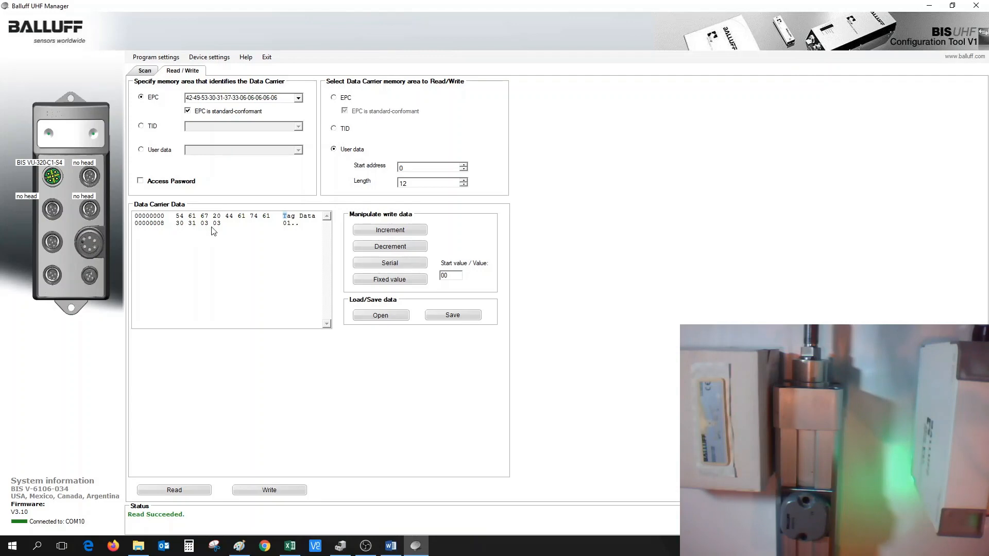
# Step: Overwrite the user data bytes to 30 32 33 34 and write 'Tag Data0234' to the tag
pyautogui.doubleClick(192, 222)
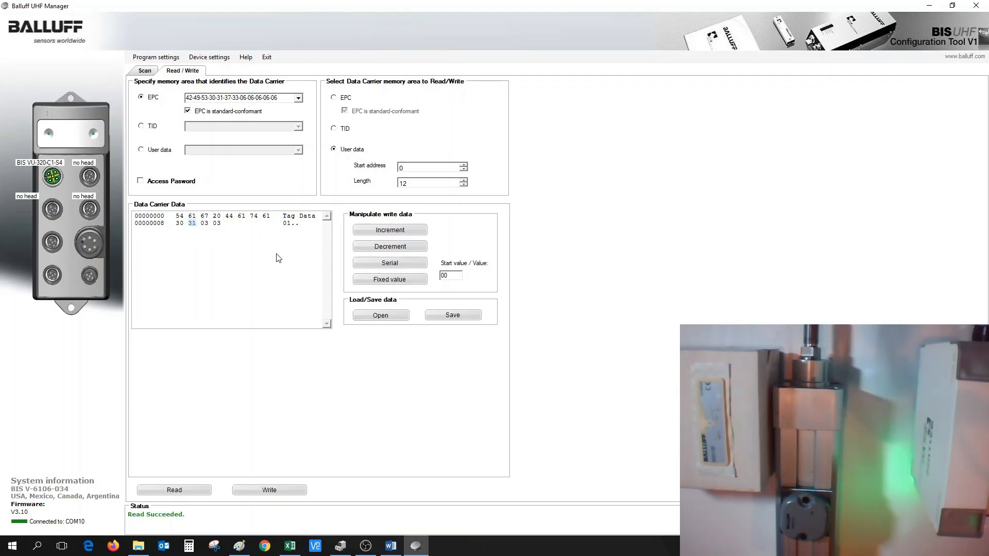
pyautogui.click(389, 229)
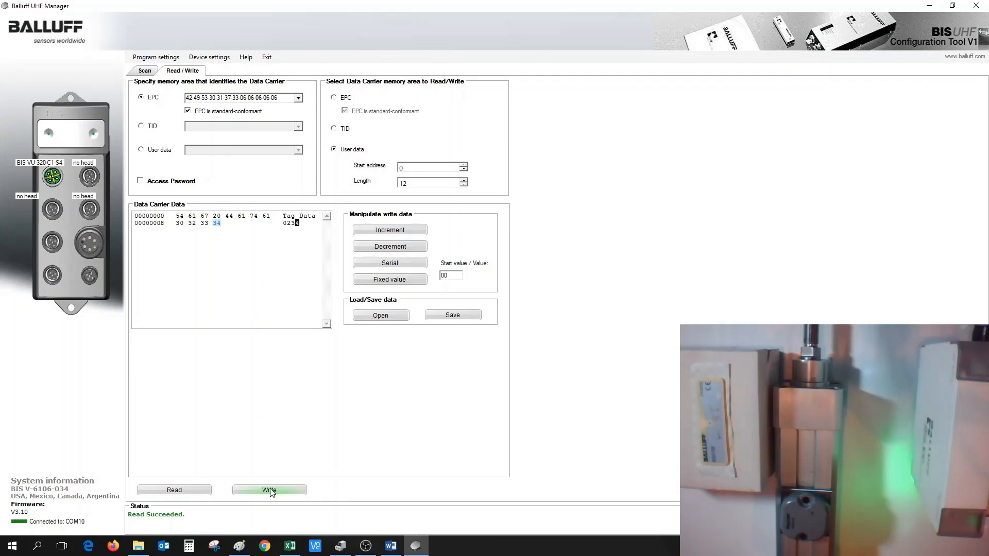
pyautogui.click(268, 490)
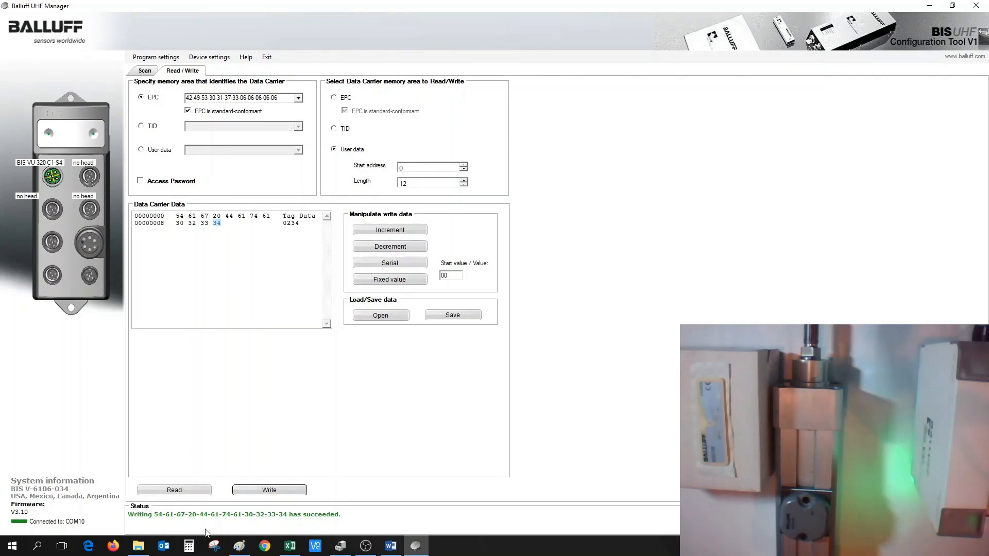
pyautogui.moveTo(357, 519)
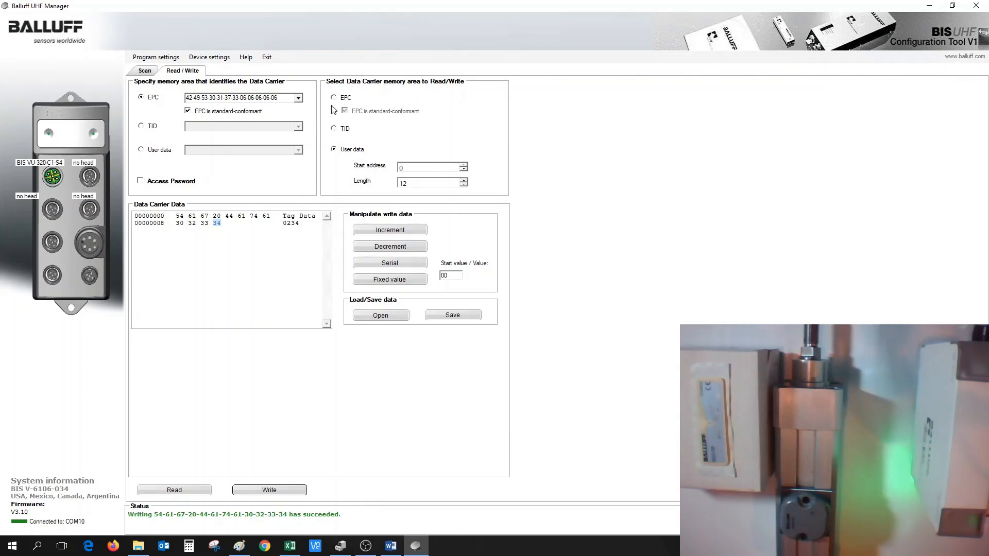
pyautogui.click(333, 97)
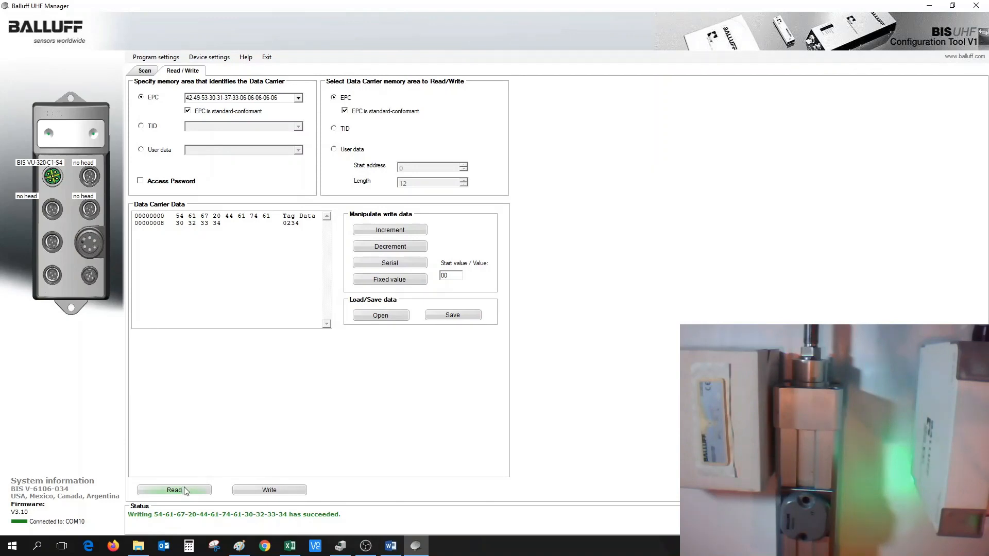
pyautogui.click(174, 490)
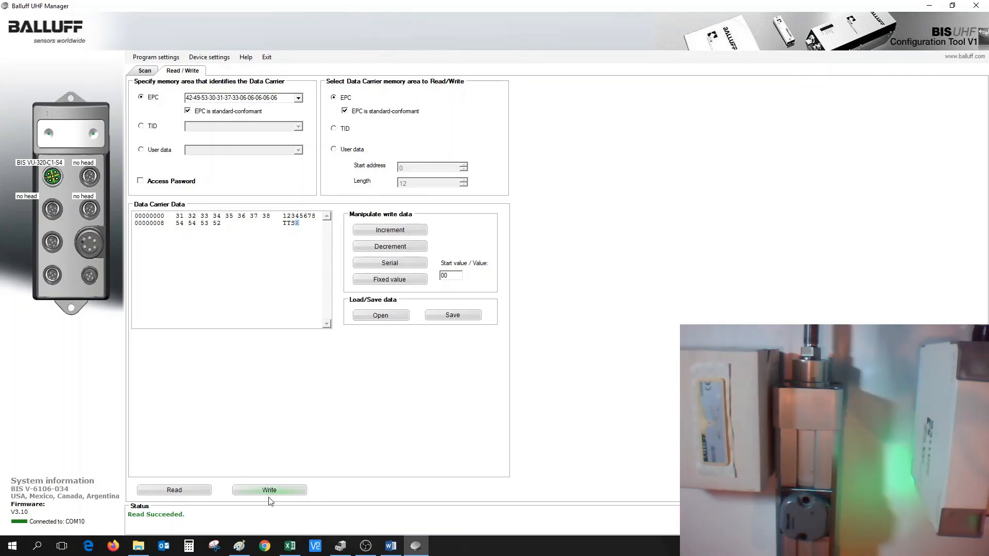
pyautogui.click(269, 491)
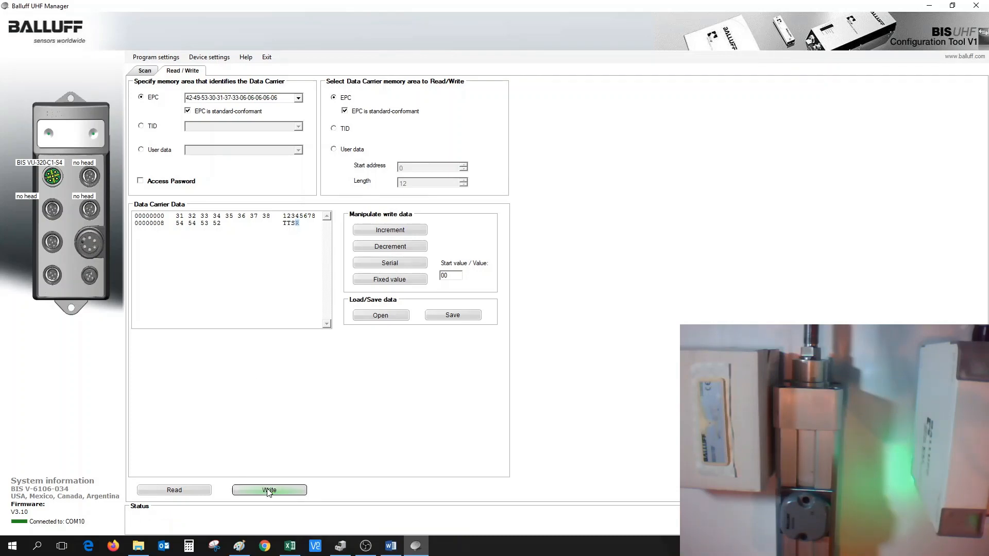
pyautogui.click(269, 490)
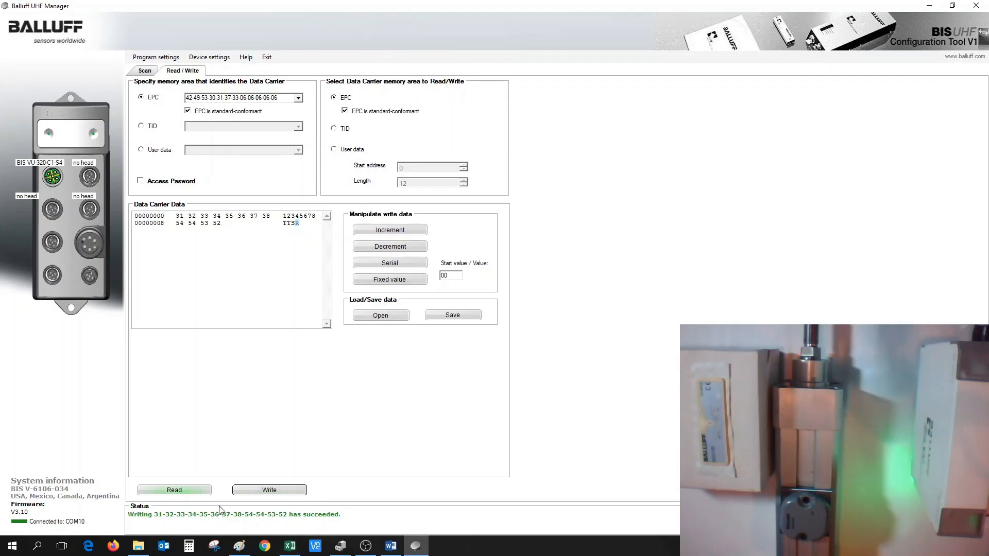
pyautogui.moveTo(464, 481)
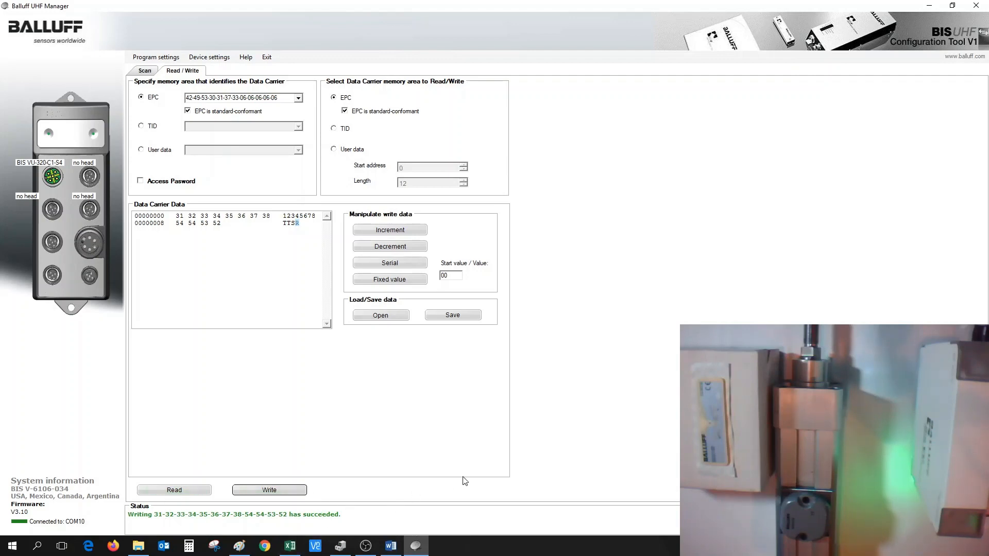
pyautogui.moveTo(353, 518)
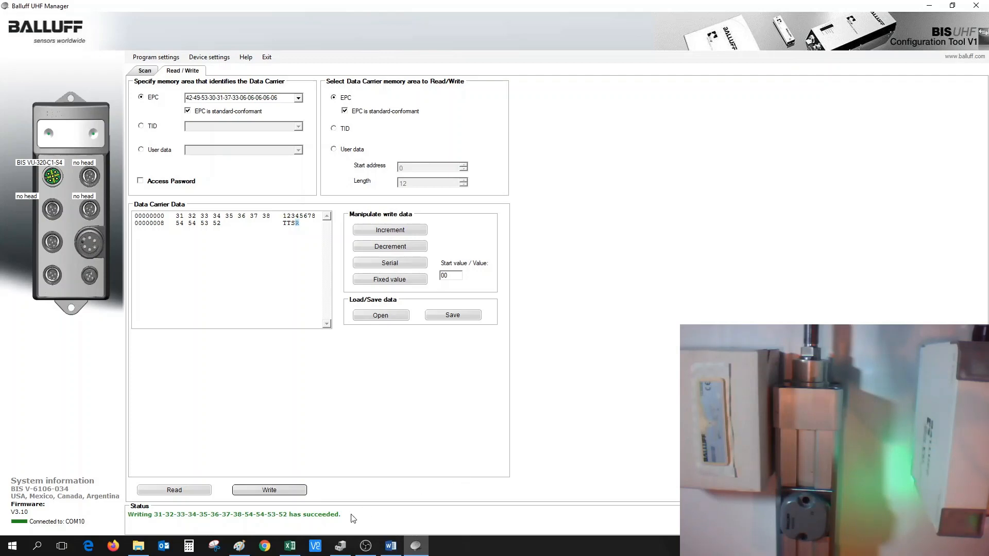
pyautogui.moveTo(338, 453)
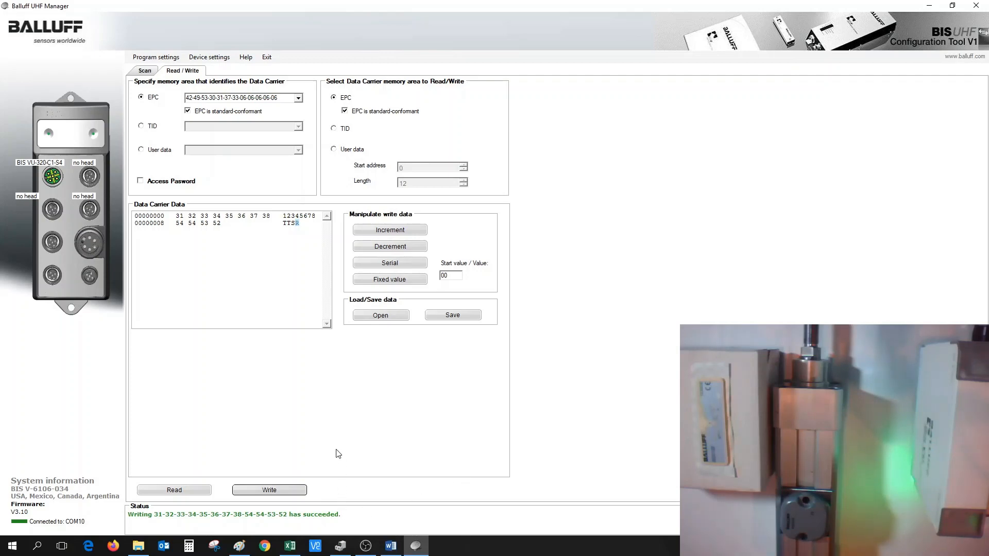
pyautogui.moveTo(351, 401)
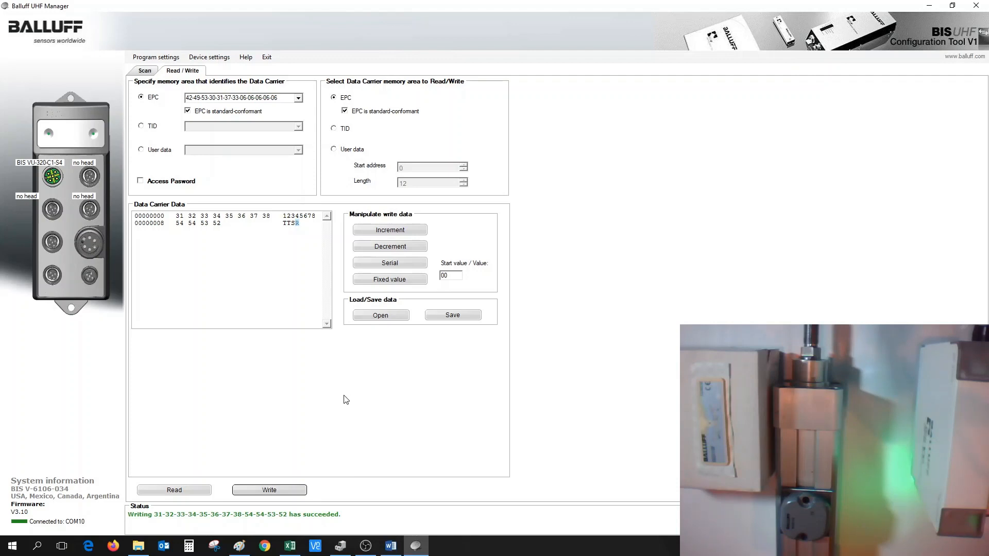
pyautogui.moveTo(256, 117)
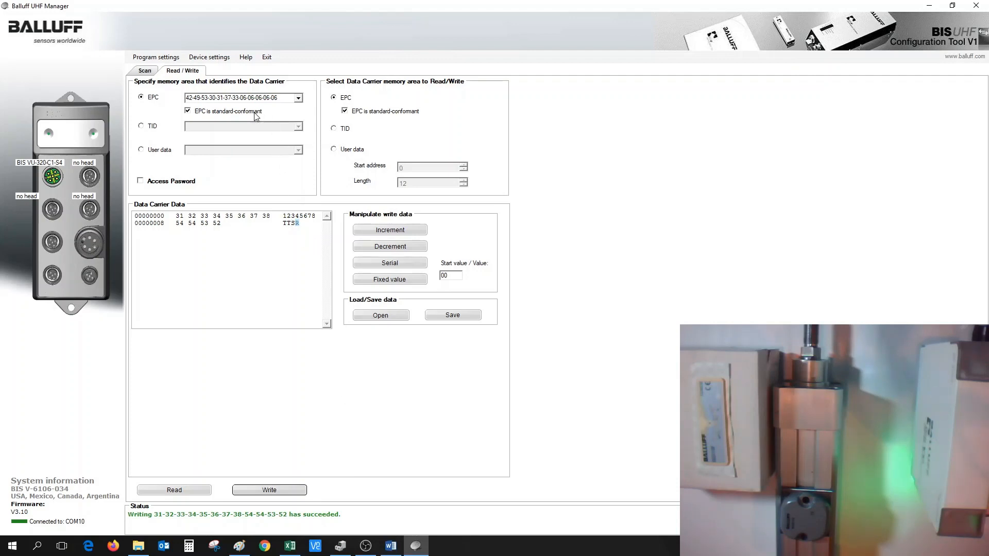
pyautogui.tripleClick(240, 97)
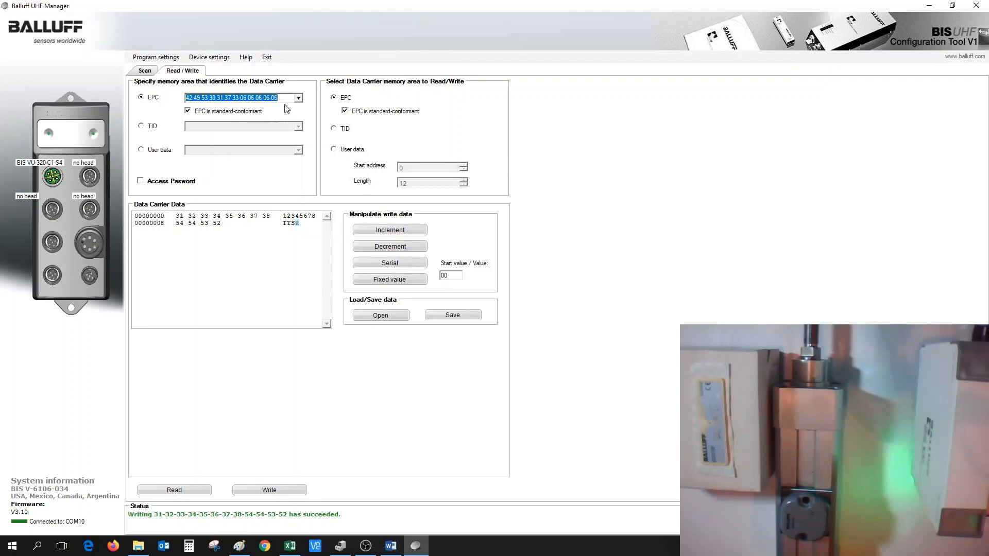
pyautogui.click(297, 97)
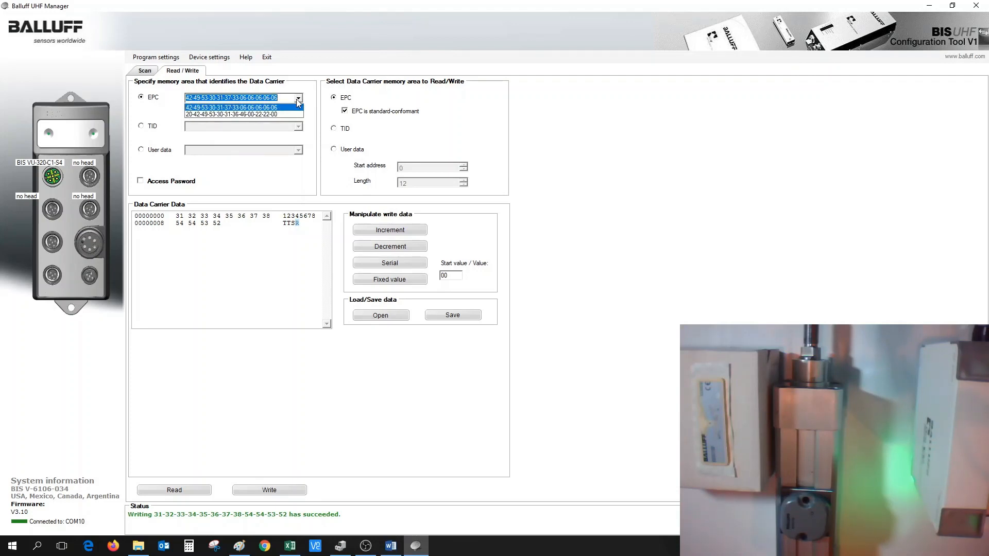
pyautogui.click(232, 96)
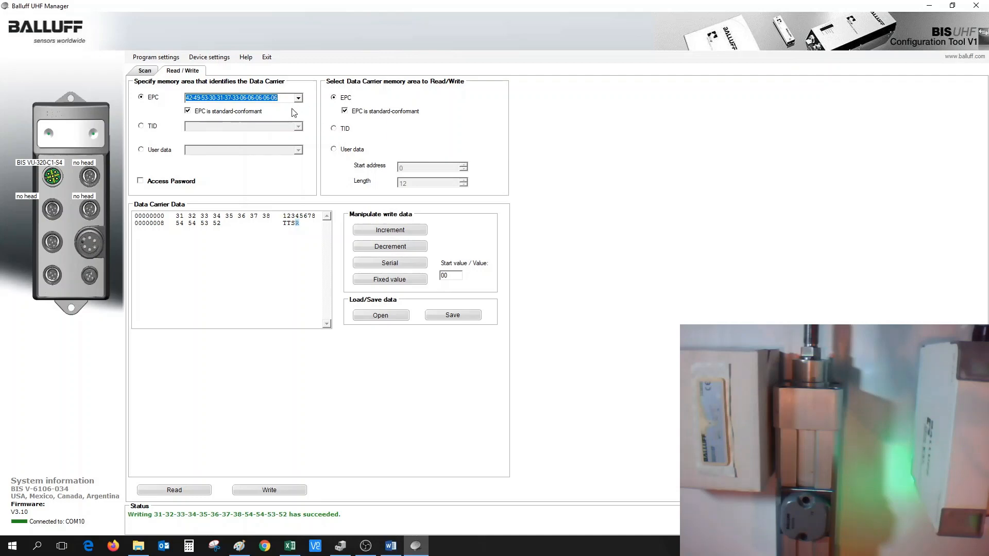
pyautogui.click(144, 70)
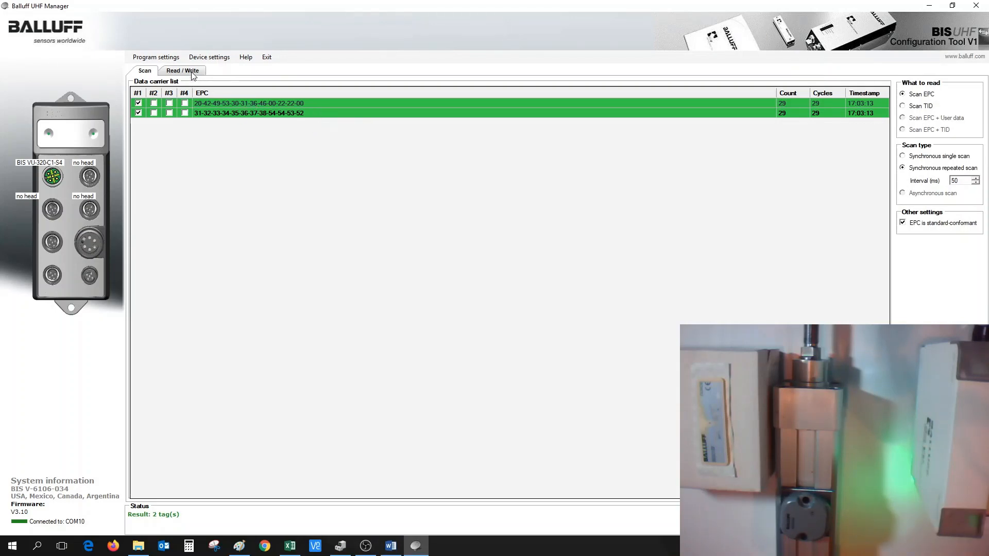
# Step: Return to Read/Write mode after the rescan lists the new EPC
pyautogui.click(182, 70)
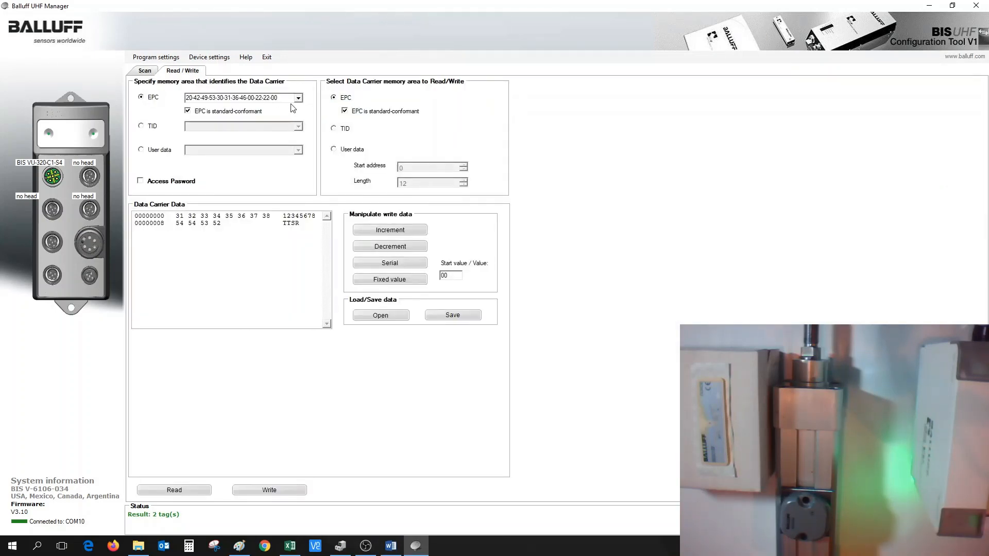
pyautogui.click(297, 98)
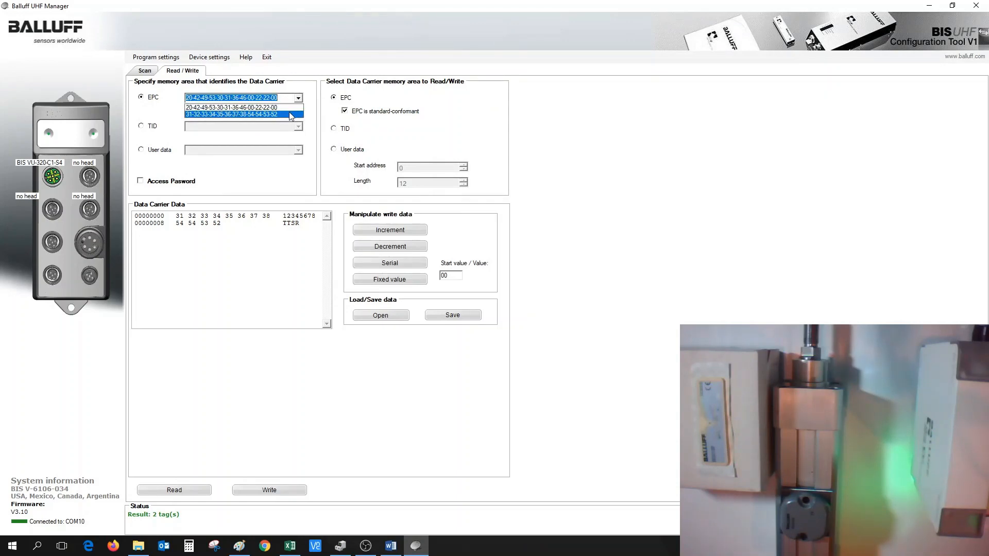
pyautogui.click(231, 97)
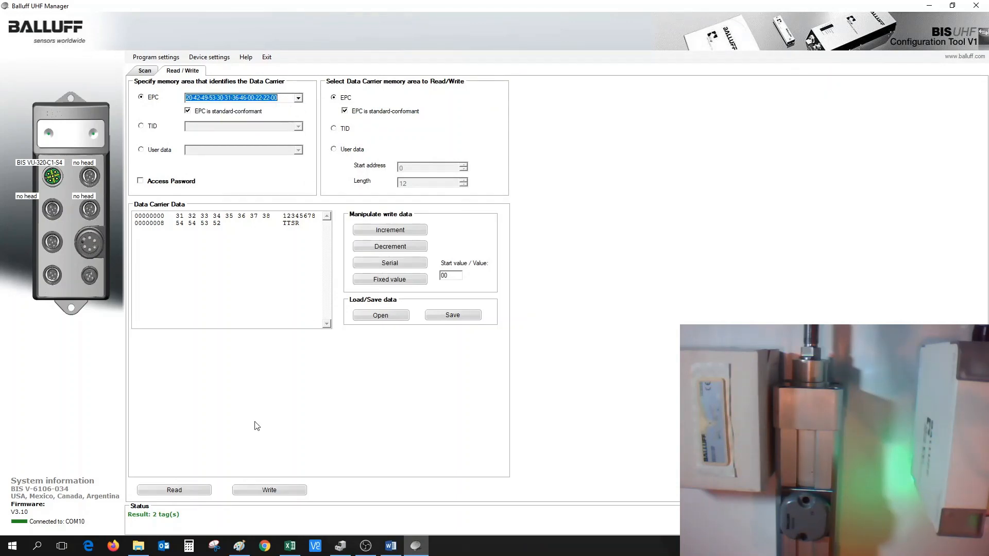
pyautogui.click(174, 490)
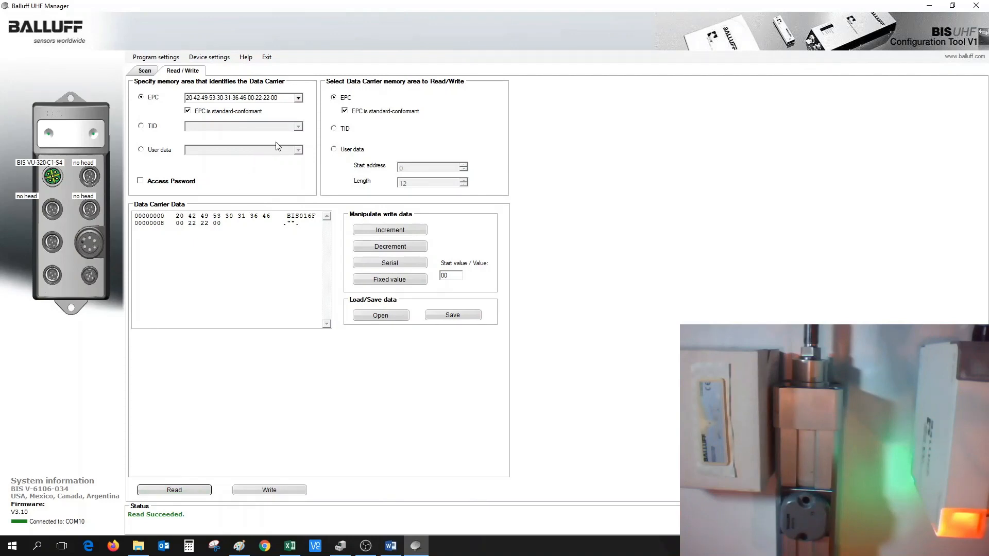